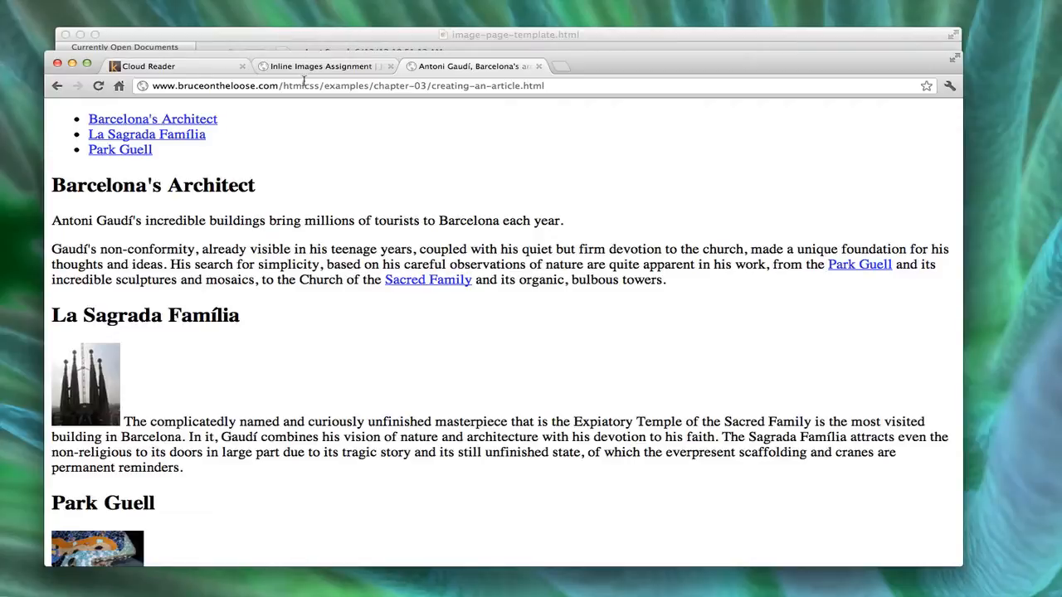
Reach the Webdesign Assignments page and jump to the Intro to Web Design Assignments section
click(320, 66)
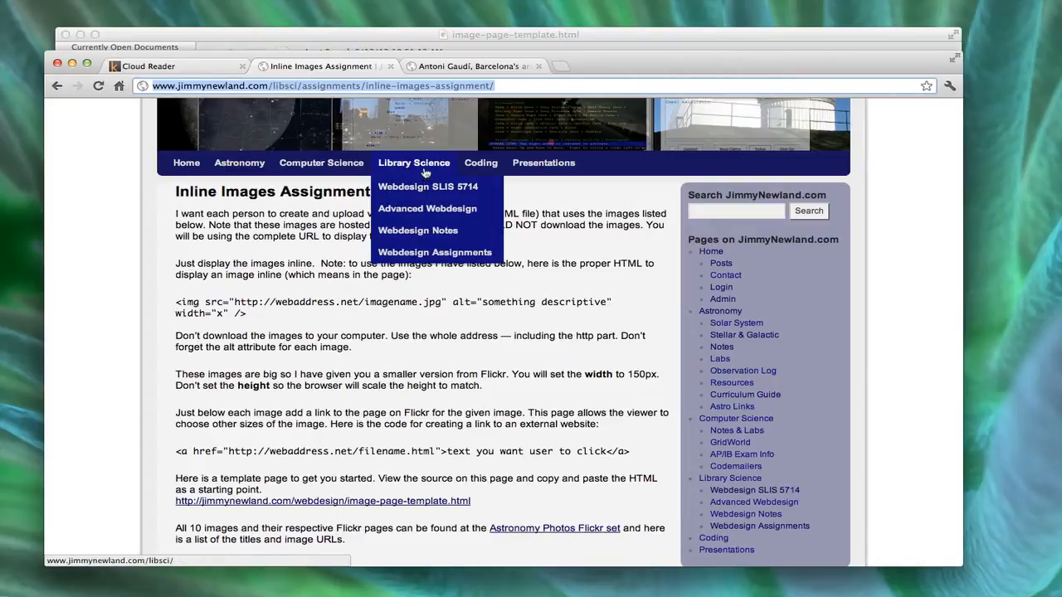
mouse_move(421, 264)
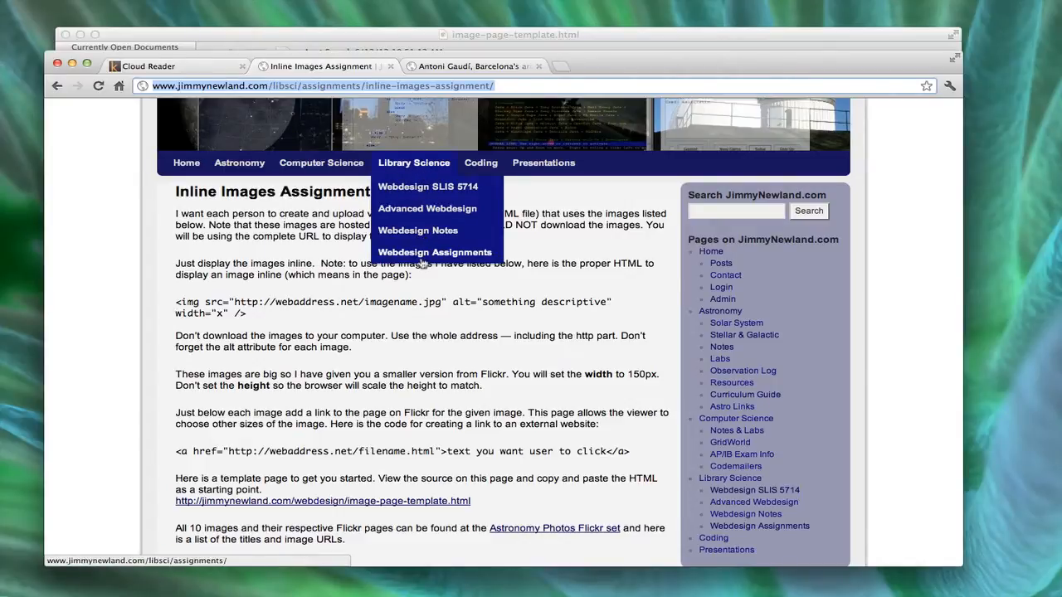
click(434, 252)
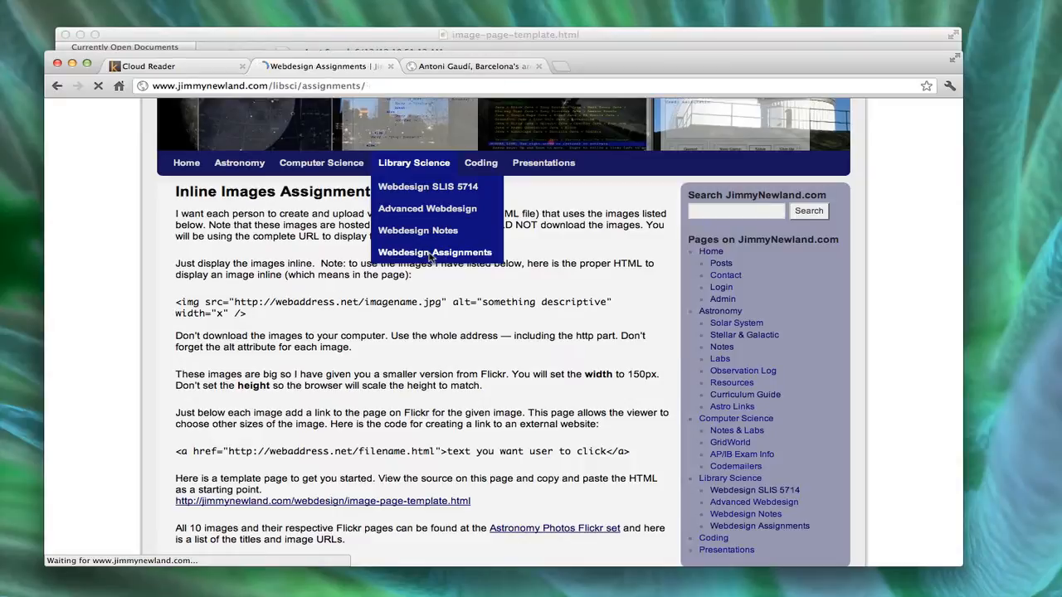
click(434, 252)
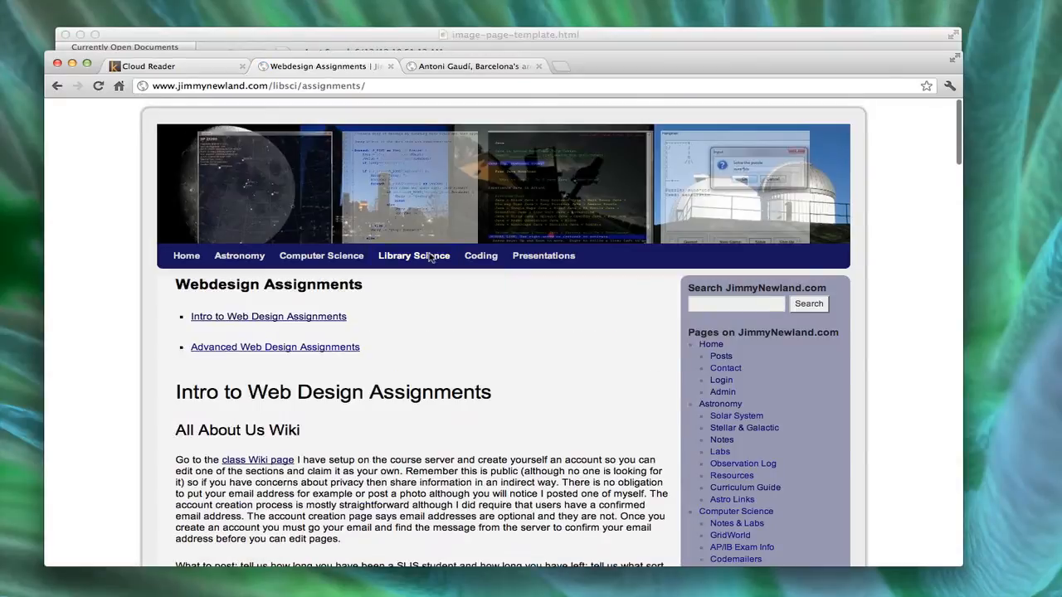
mouse_move(262, 322)
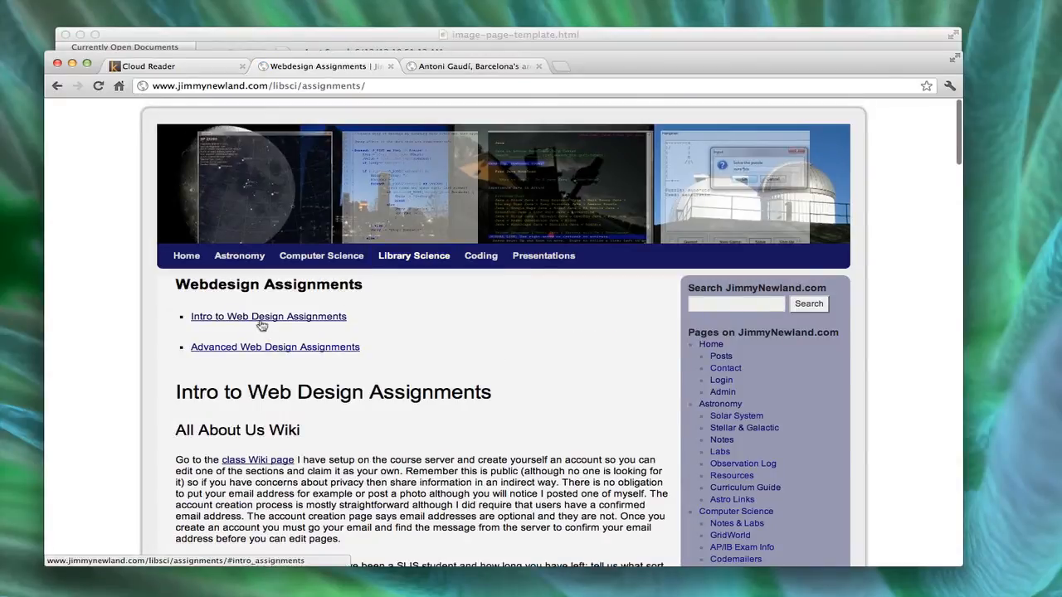
click(268, 315)
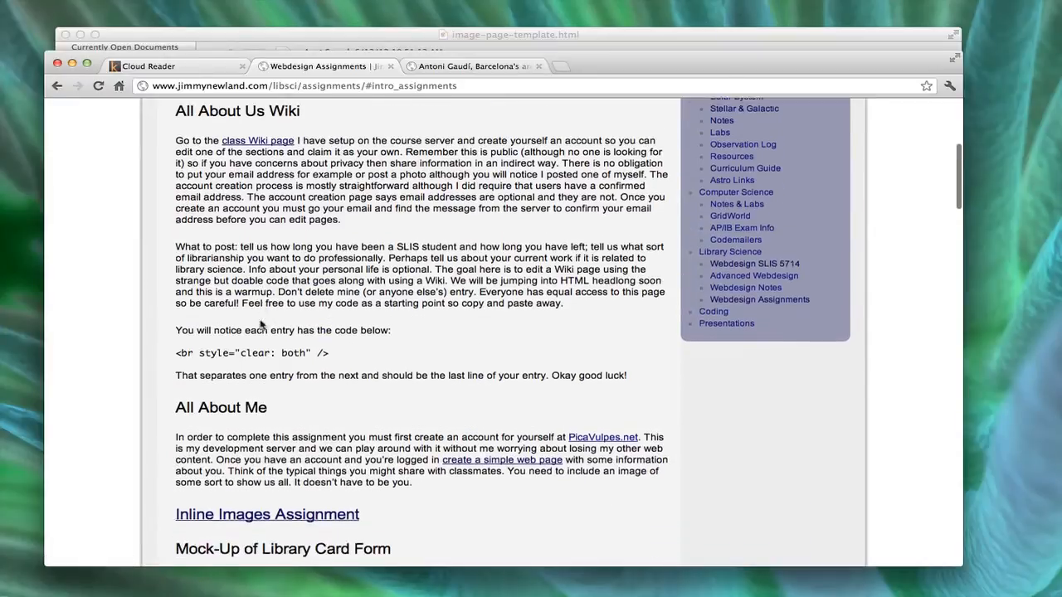
Follow the Inline Images Assignment link further down the assignments list
scroll(down, 3)
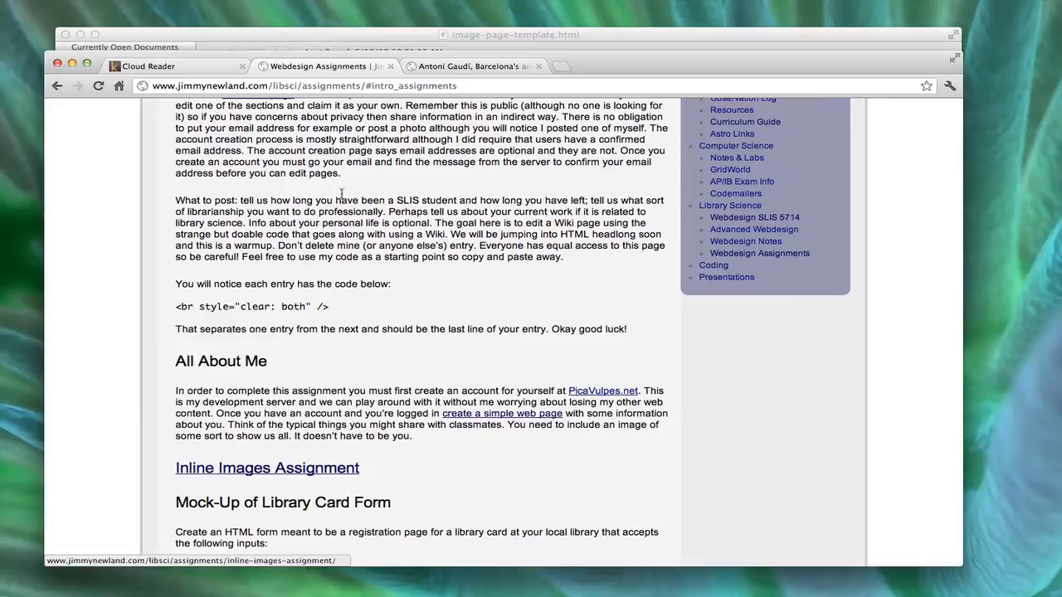
scroll(down, 3)
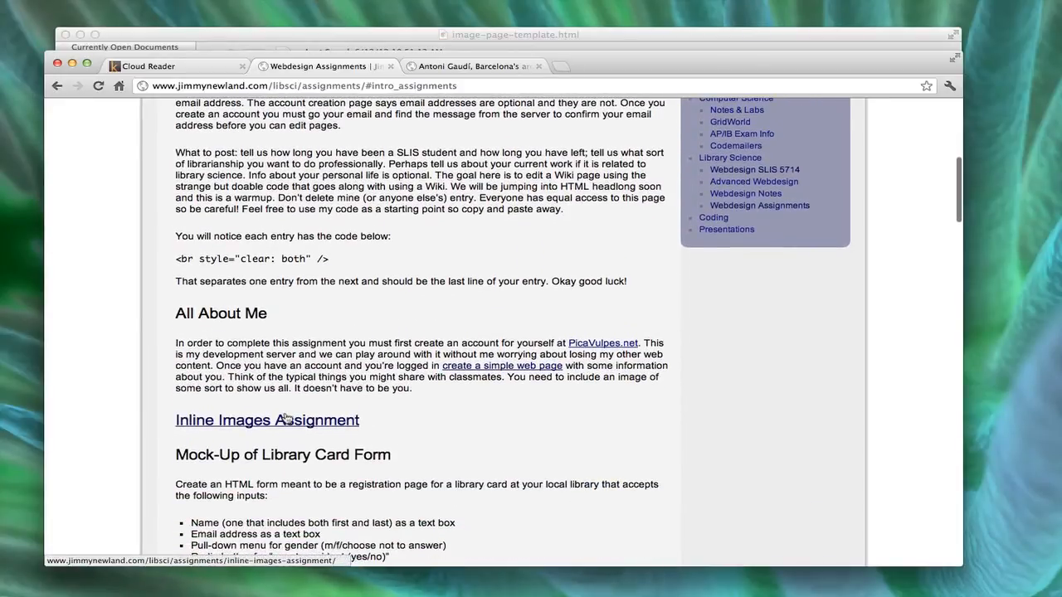
click(265, 419)
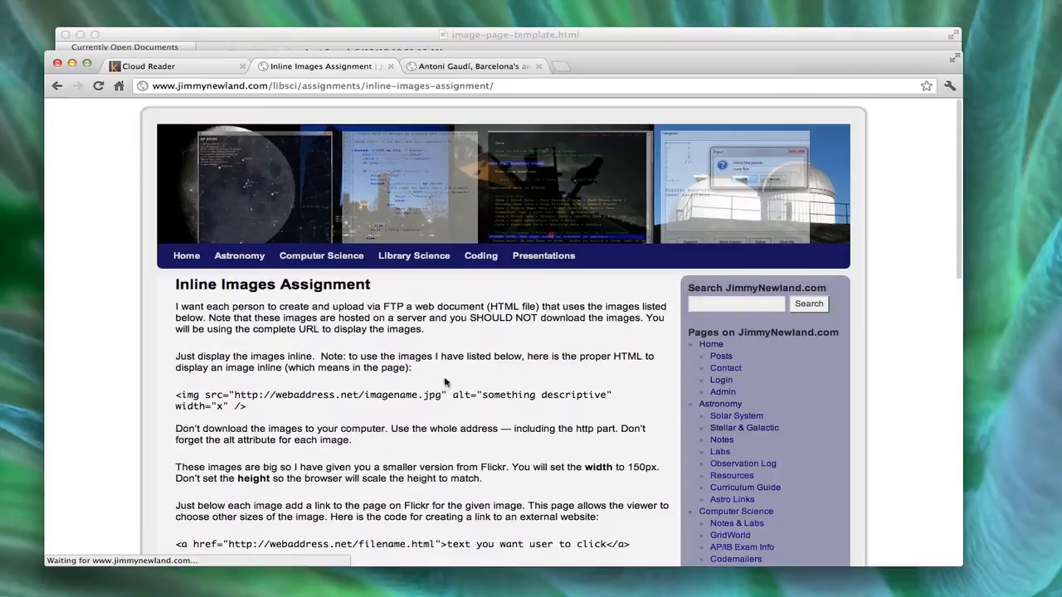
scroll(down, 3)
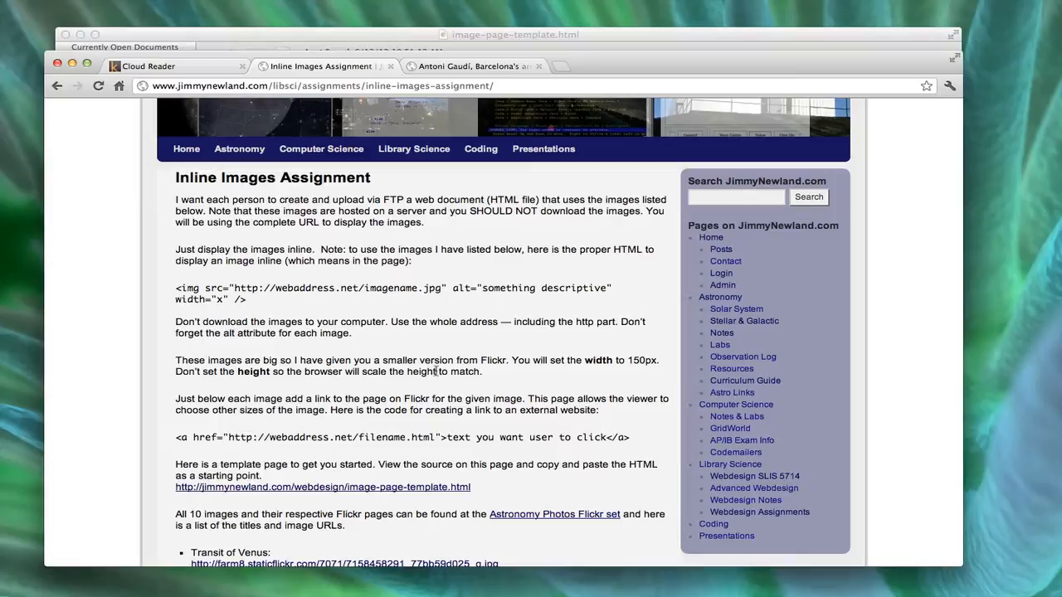
scroll(down, 3)
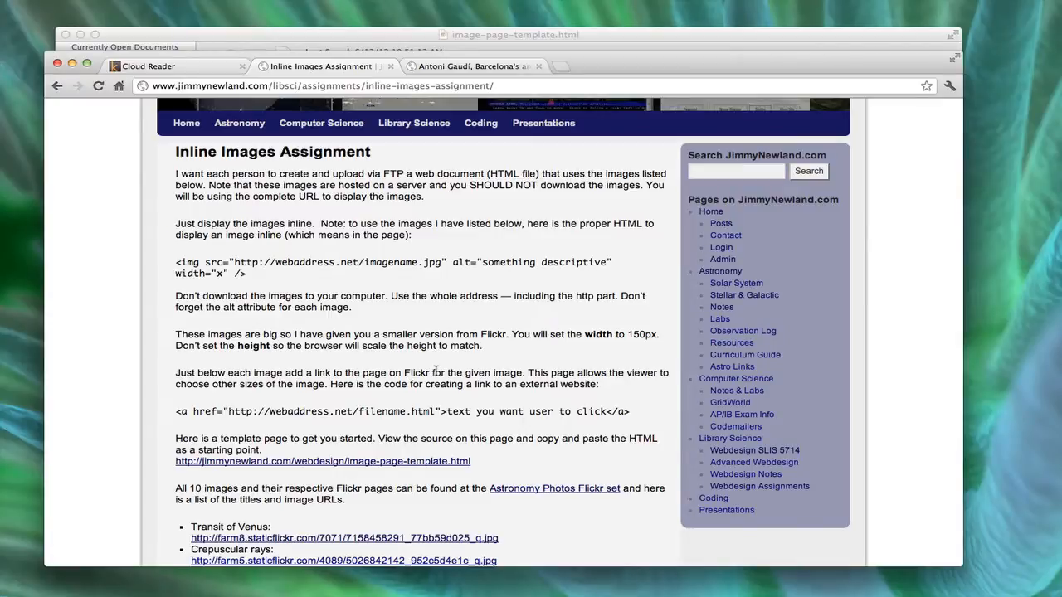
mouse_move(310, 262)
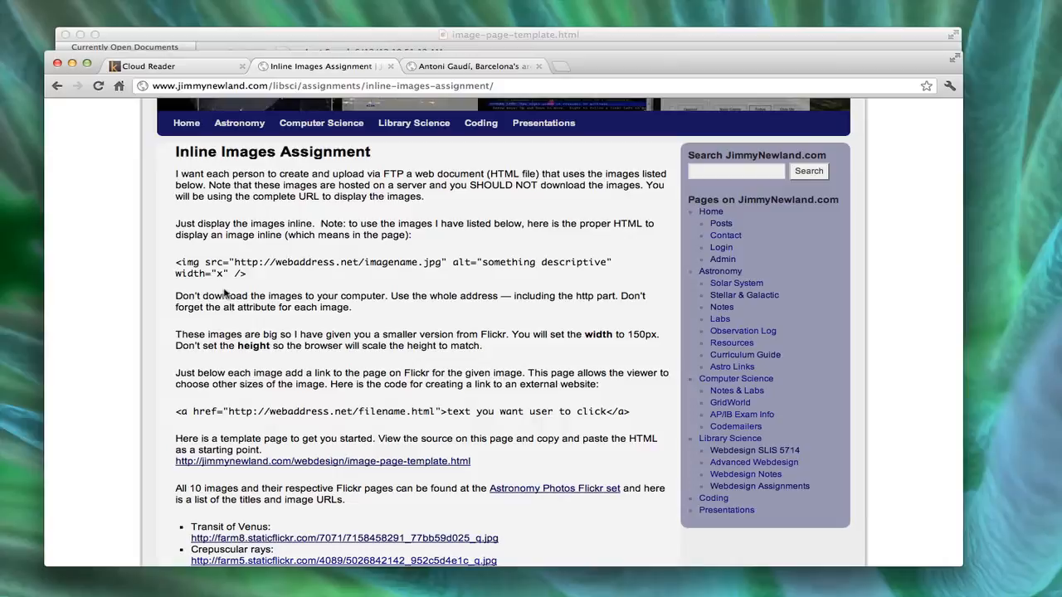
mouse_move(202, 431)
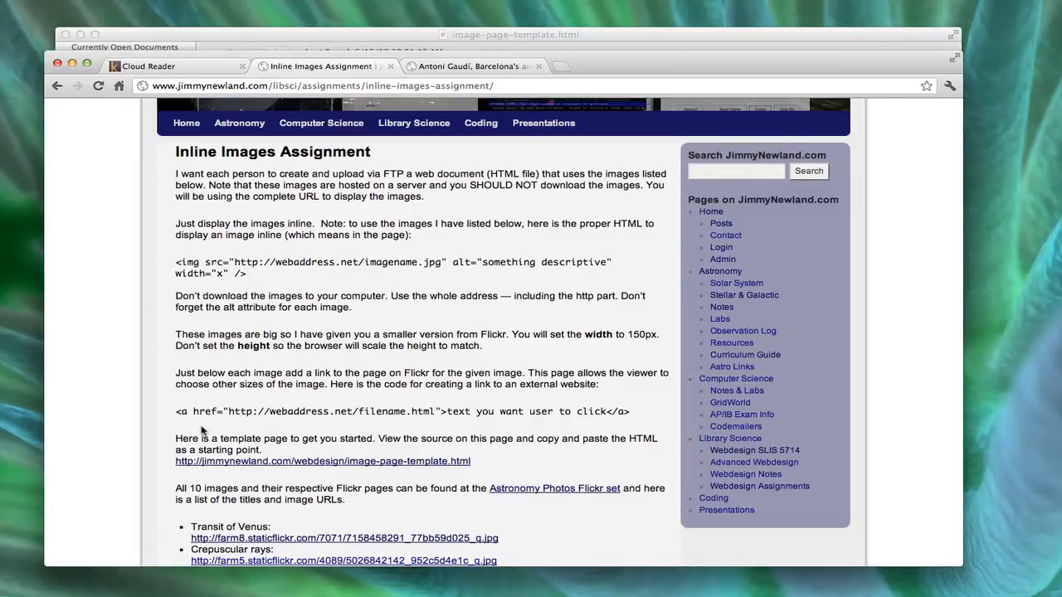
mouse_move(256, 465)
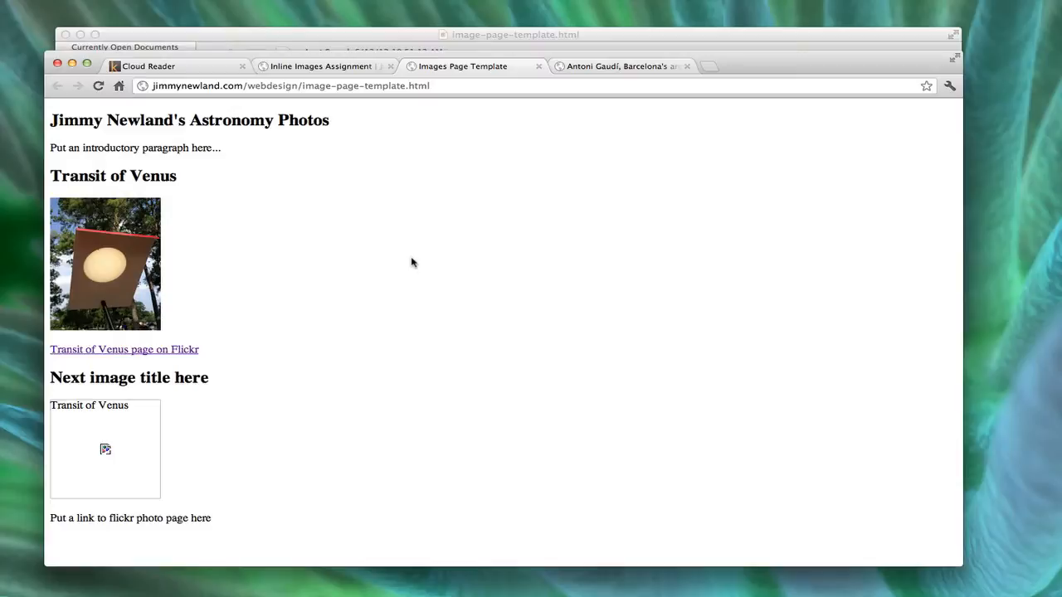
mouse_move(487, 347)
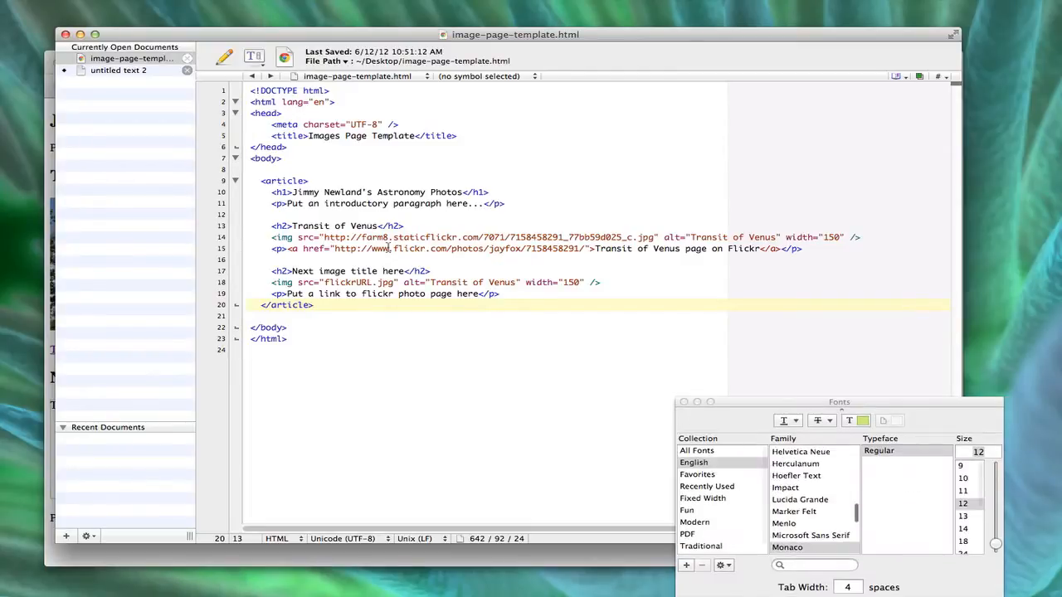
Dismiss the Fonts panel so image-page-template.html's full source is visible
click(962, 516)
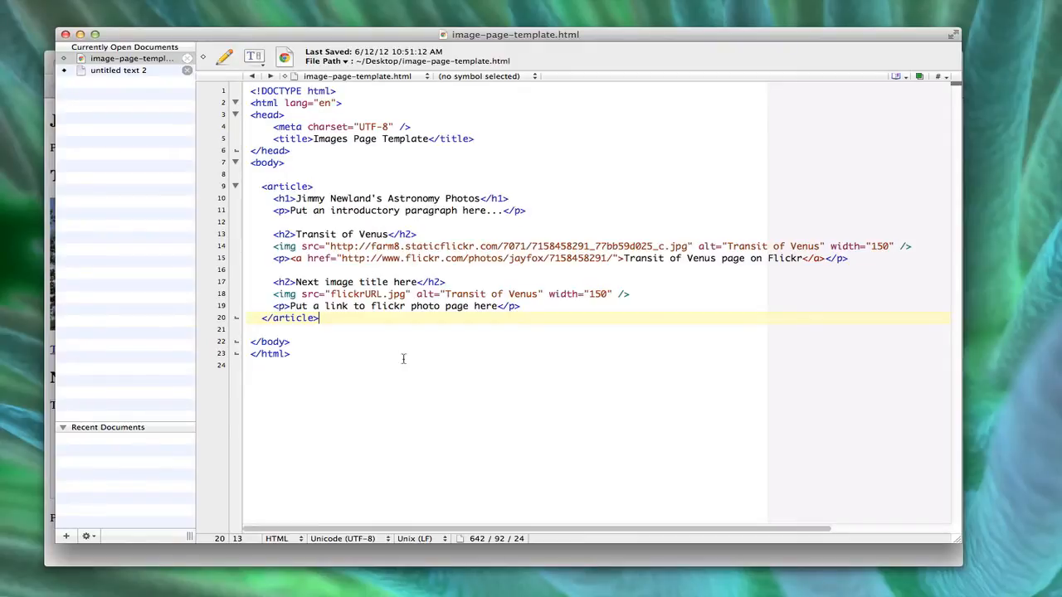
mouse_move(322, 169)
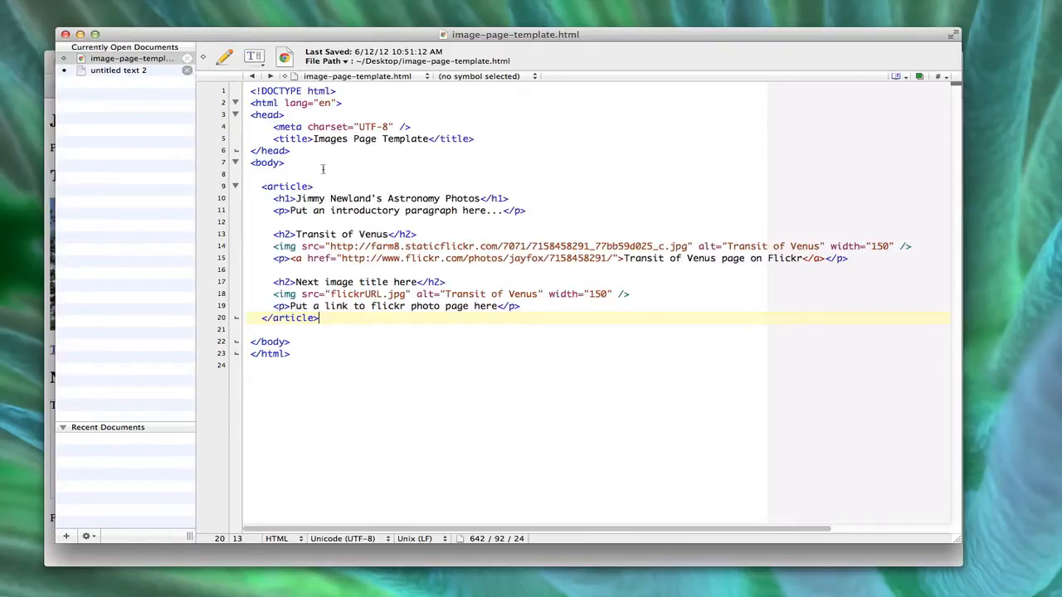
mouse_move(282, 408)
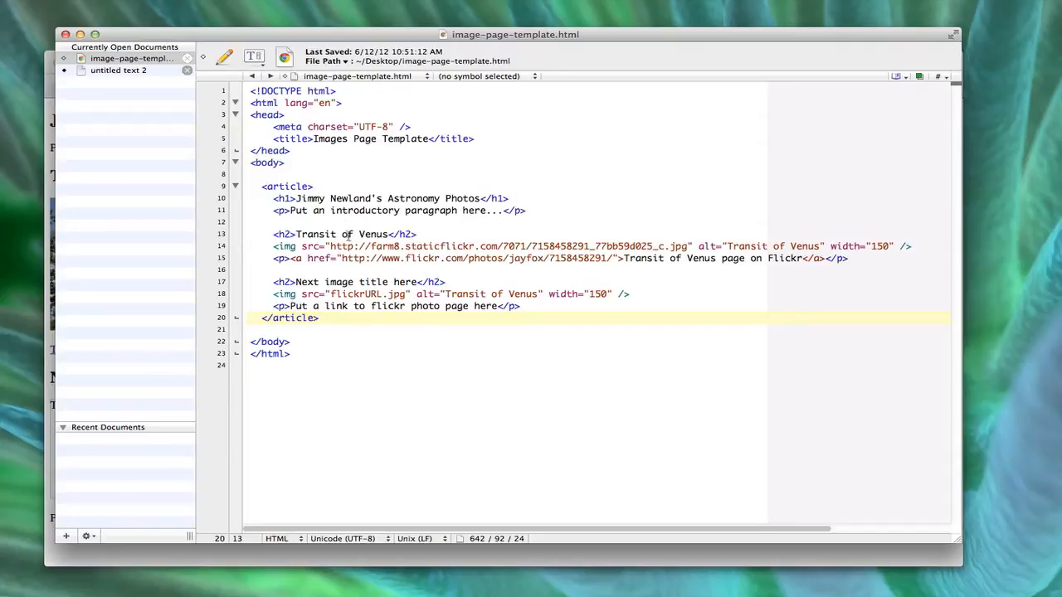
mouse_move(258, 186)
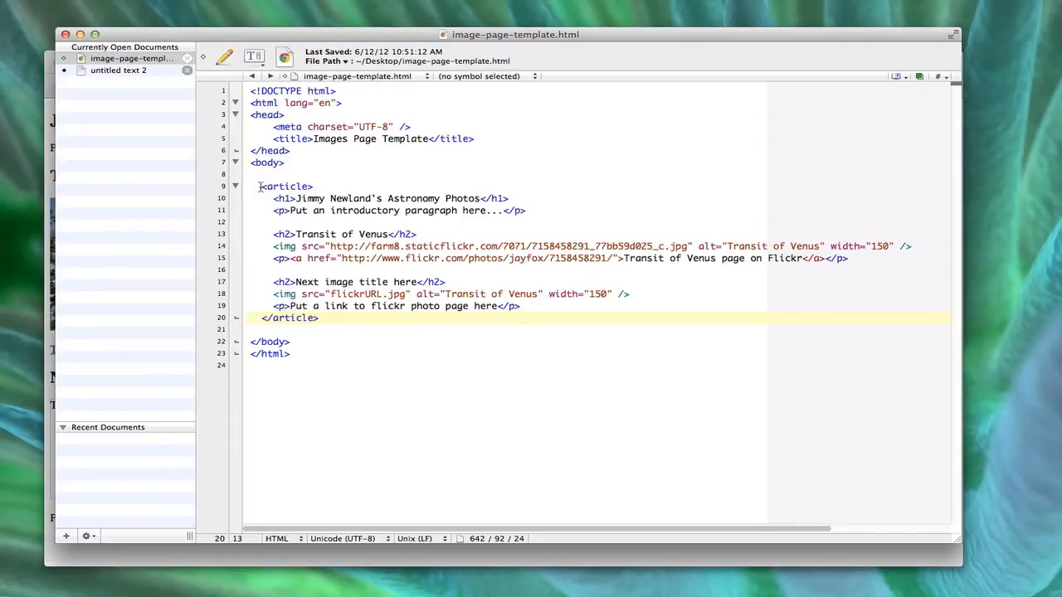
drag(259, 186, 318, 318)
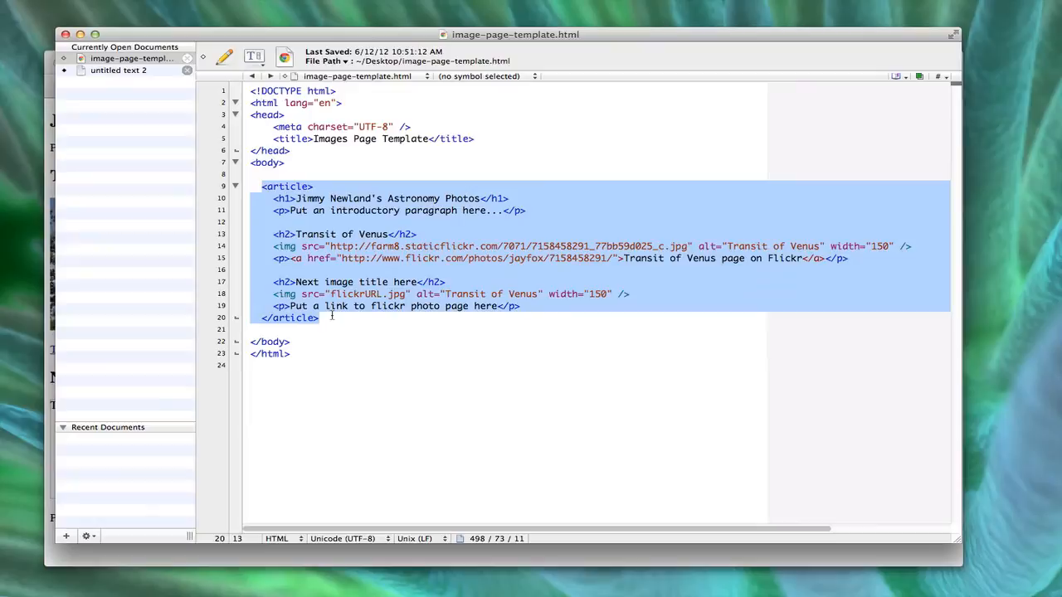
click(318, 318)
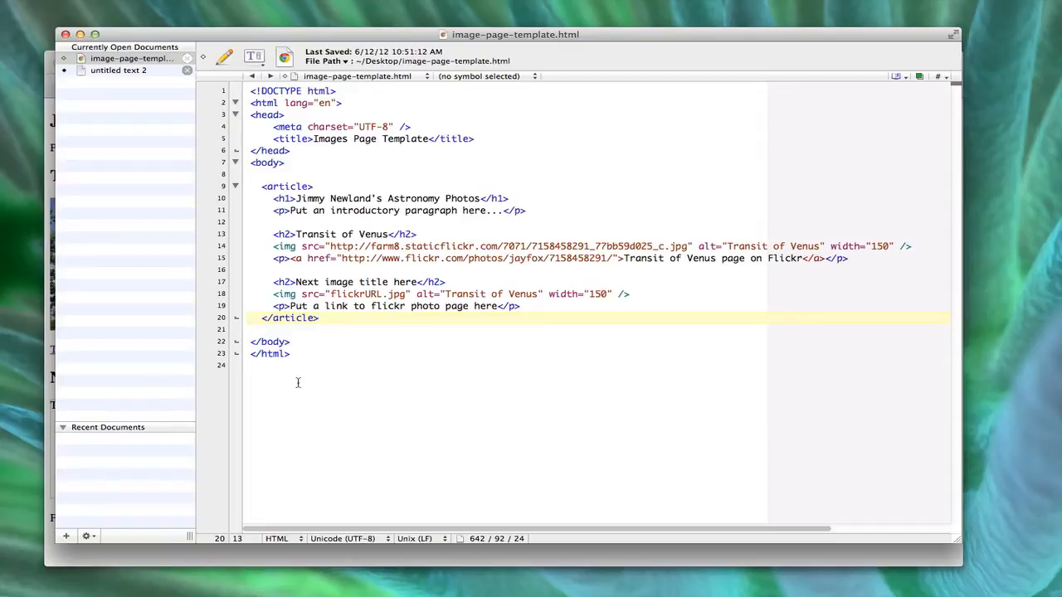
Add the closing </article> tag on line 20 after the placeholder paragraph
click(318, 318)
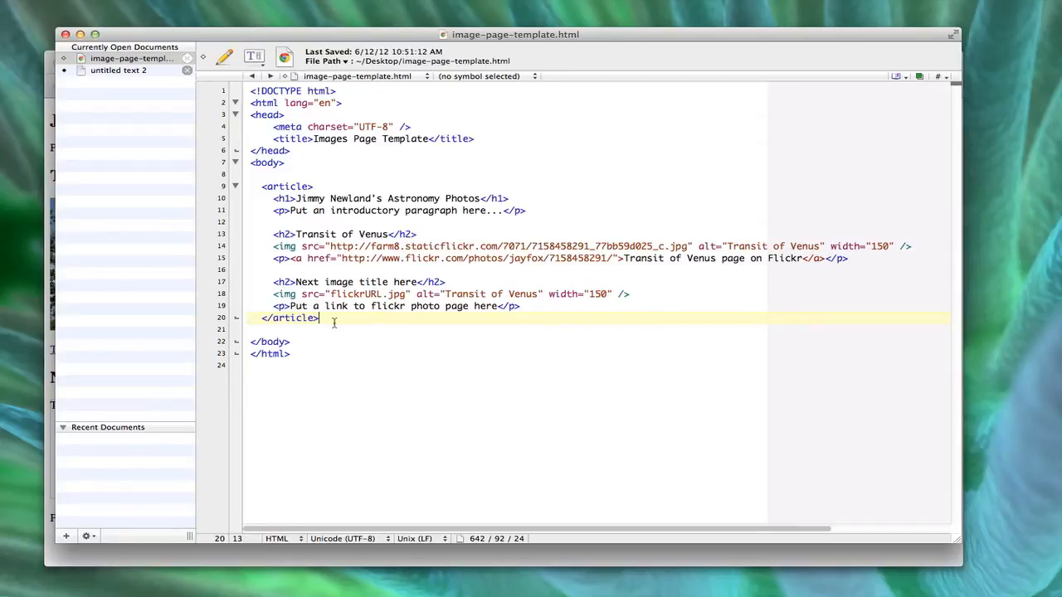
mouse_move(319, 318)
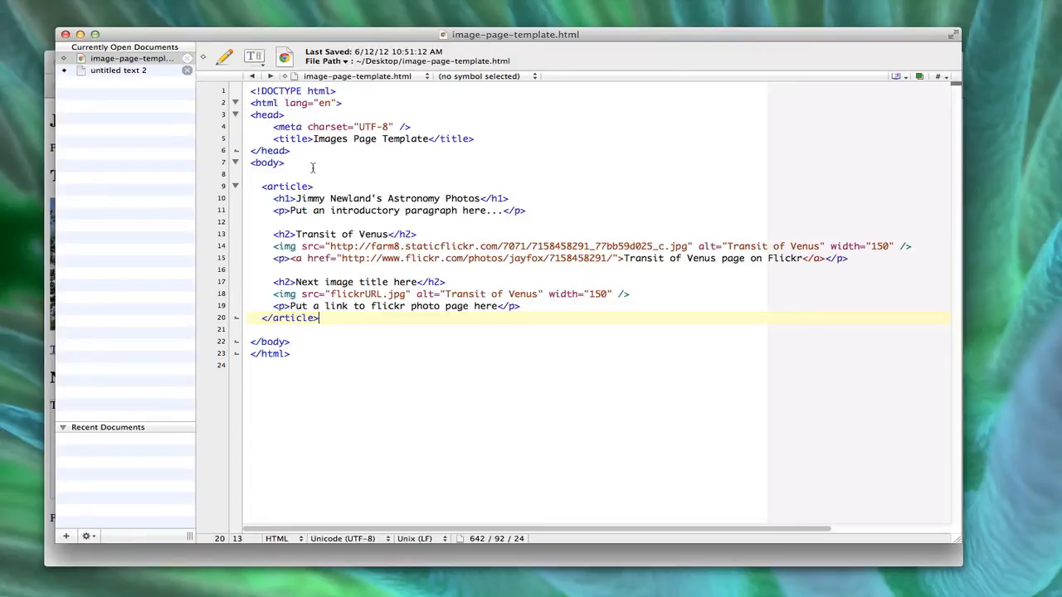
mouse_move(322, 185)
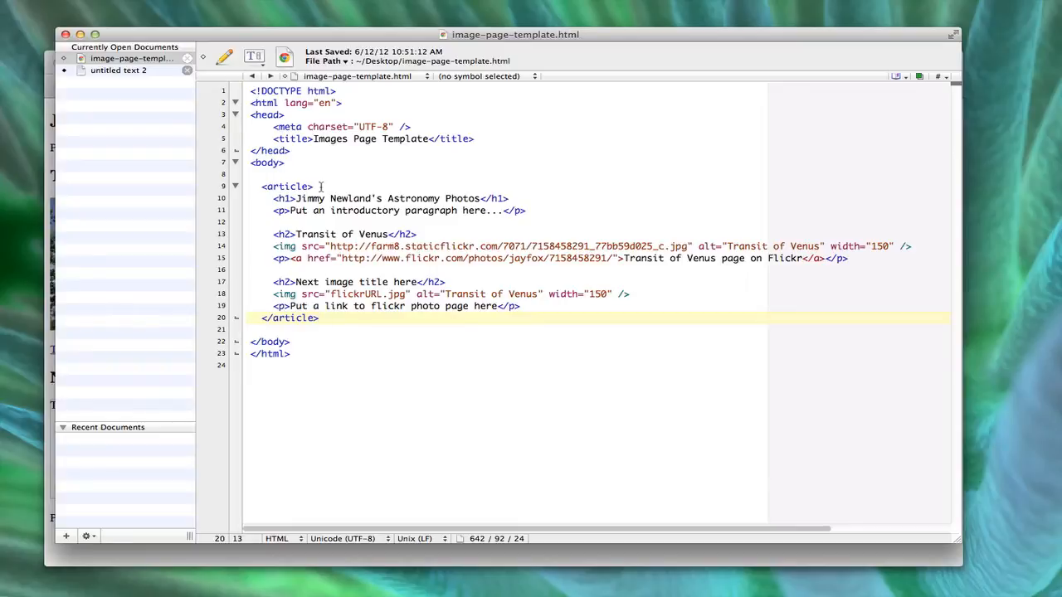
click(318, 319)
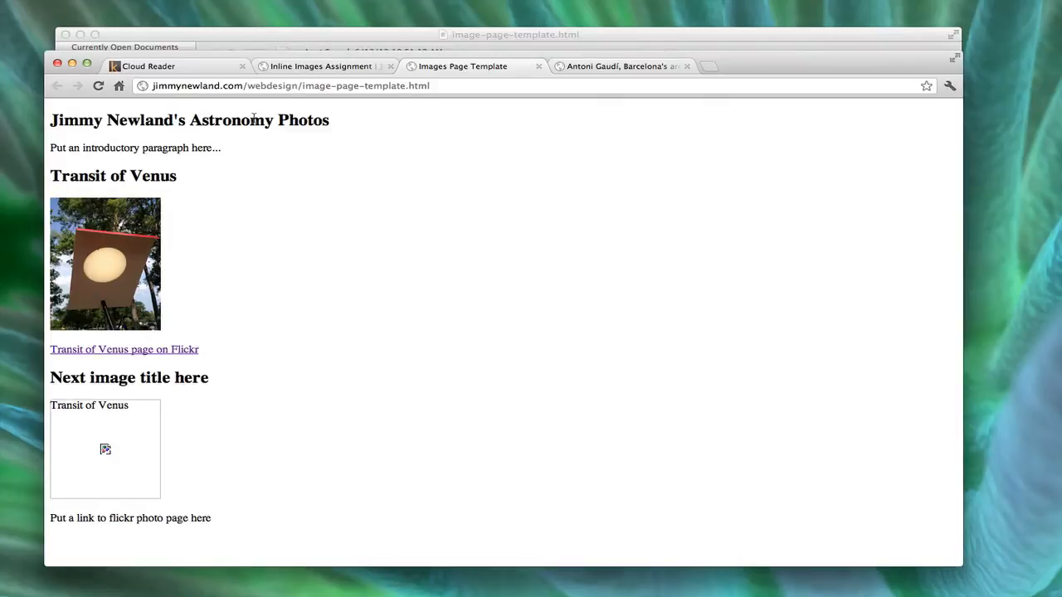
mouse_move(279, 113)
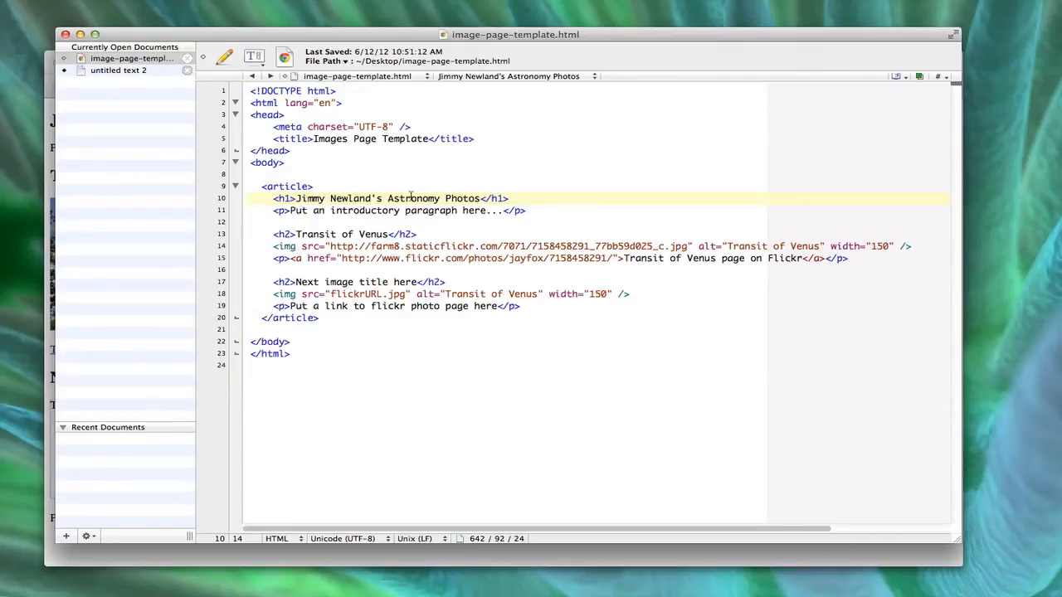
click(325, 199)
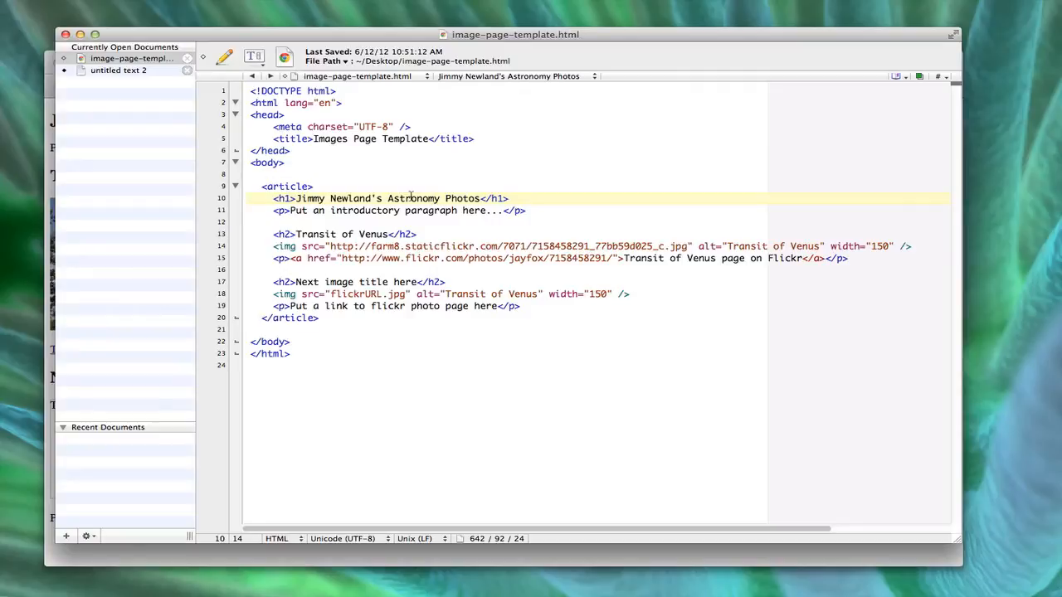
mouse_move(425, 232)
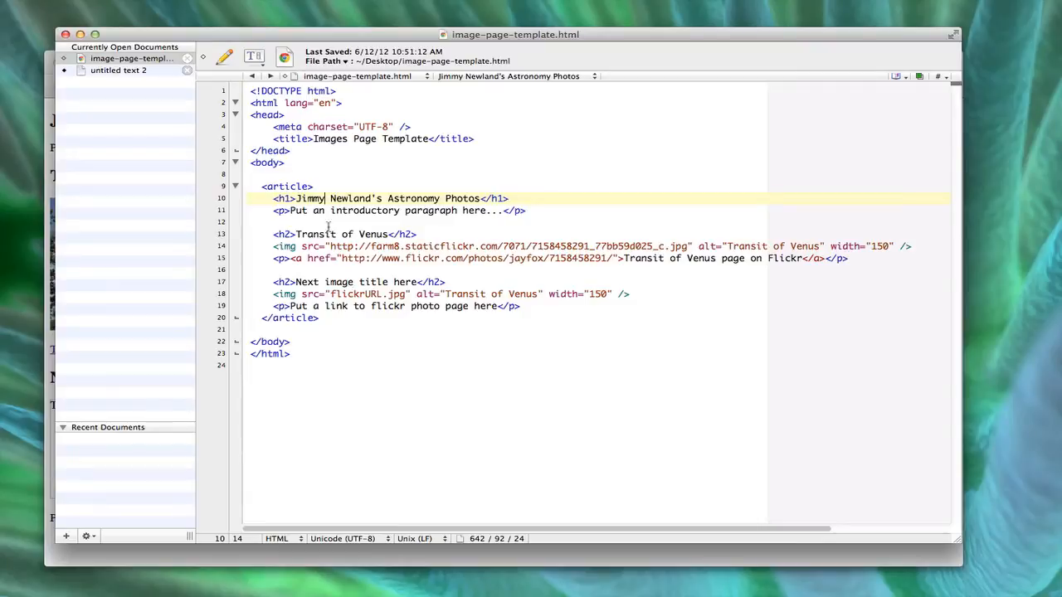
click(274, 234)
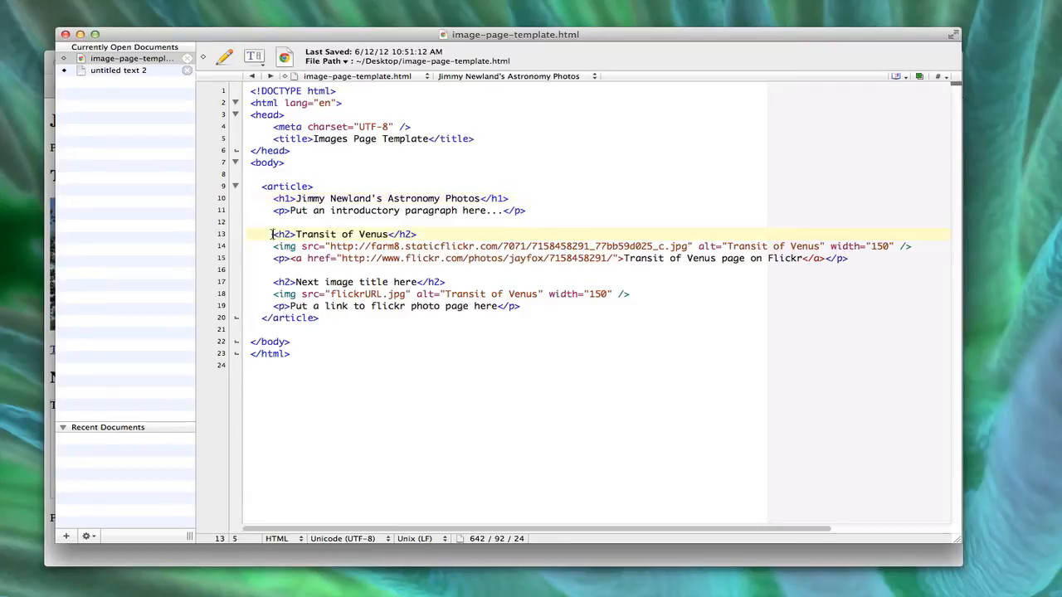
drag(272, 234, 849, 259)
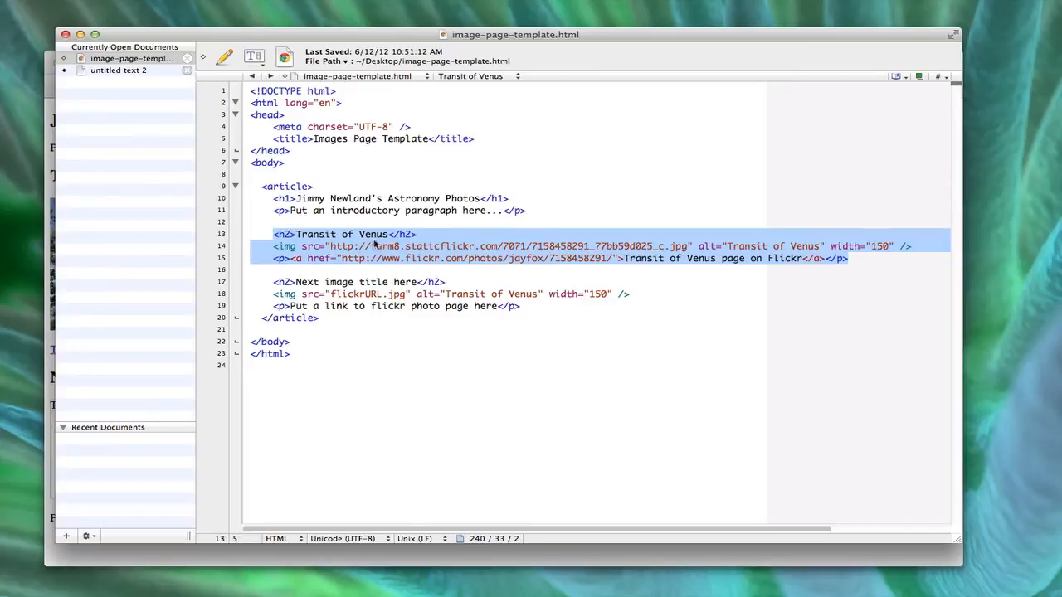
click(331, 246)
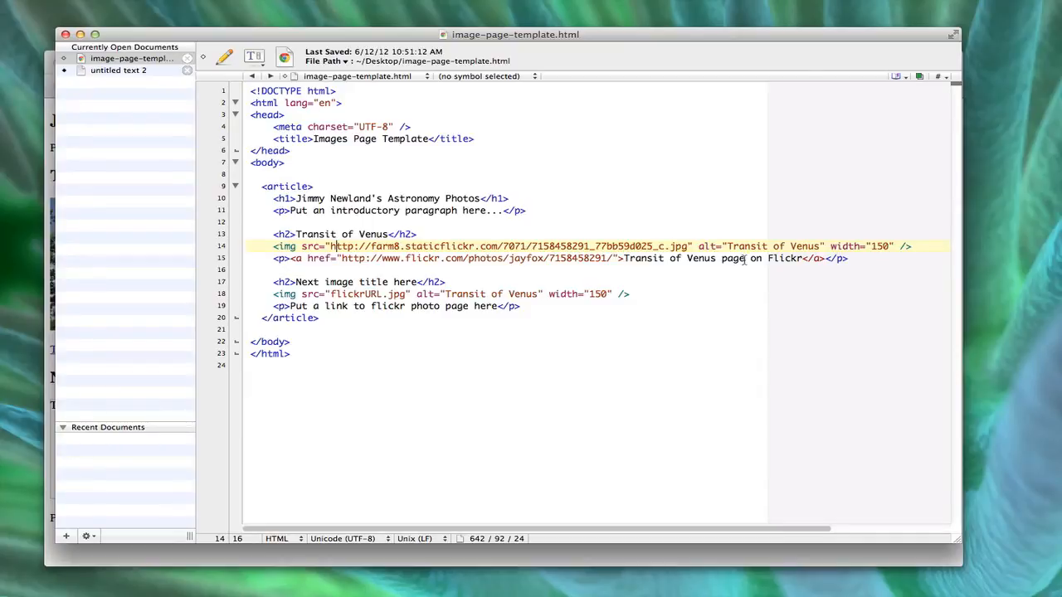
mouse_move(415, 181)
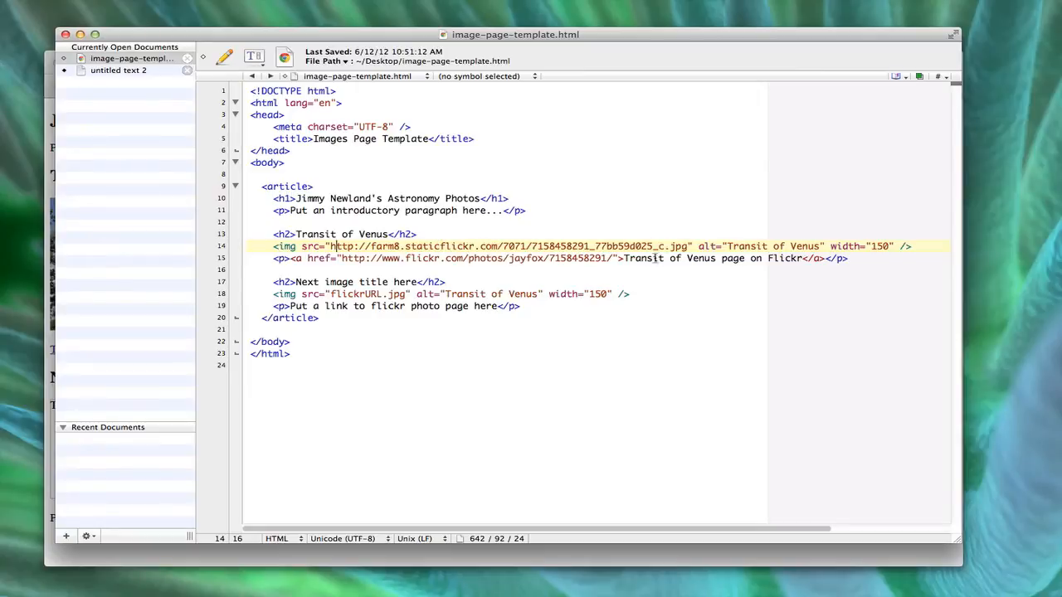
mouse_move(587, 245)
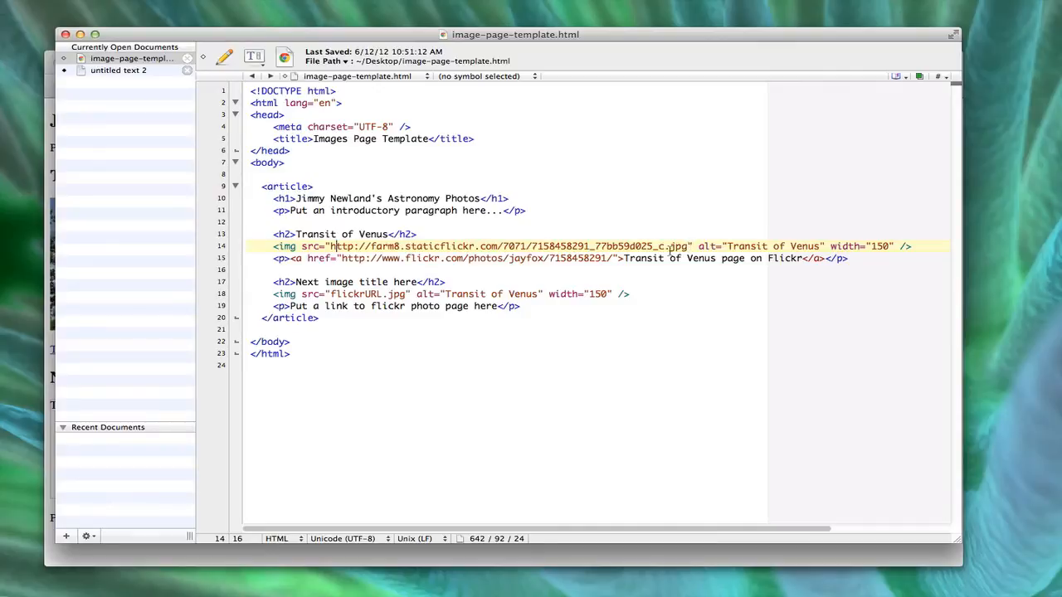
drag(329, 245, 497, 245)
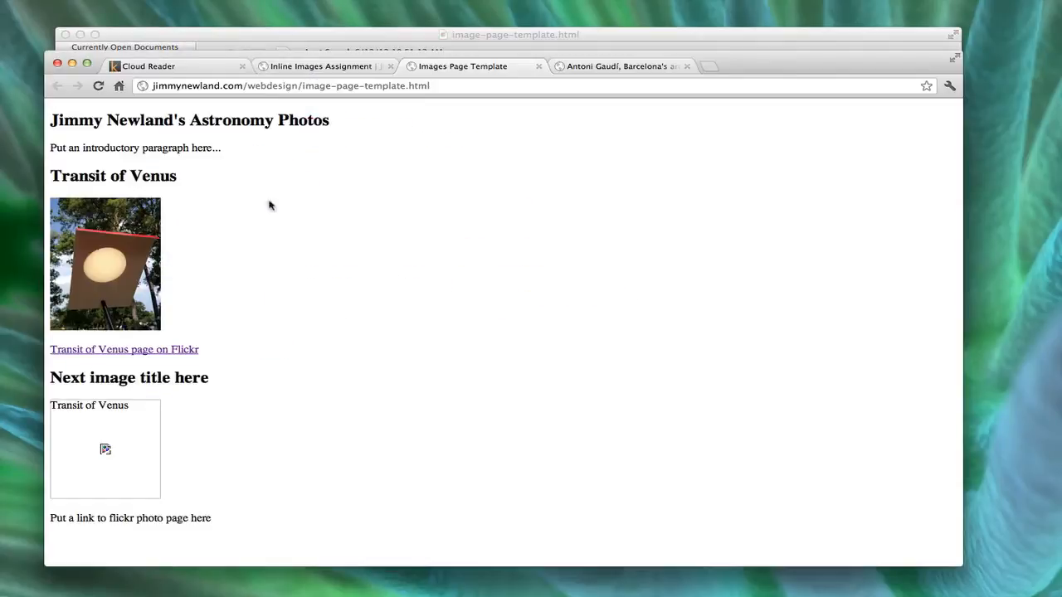
mouse_move(130, 257)
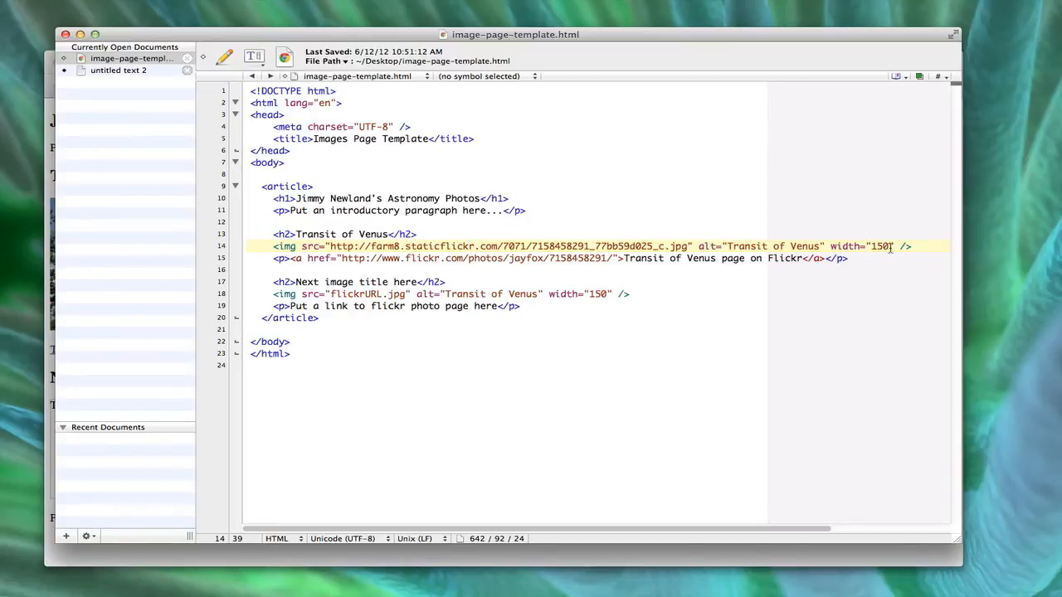
click(468, 246)
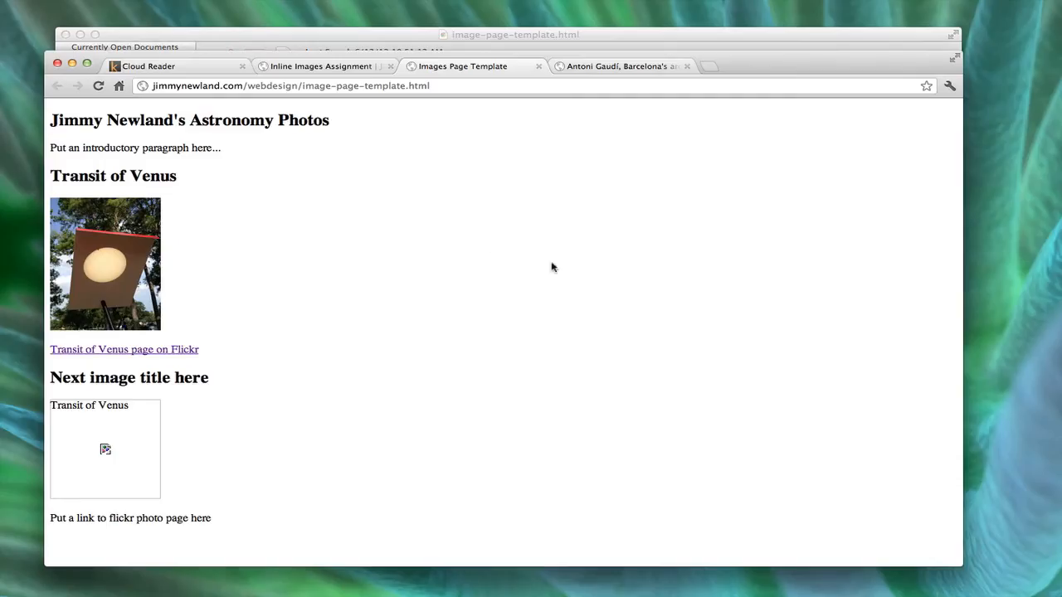
mouse_move(124, 349)
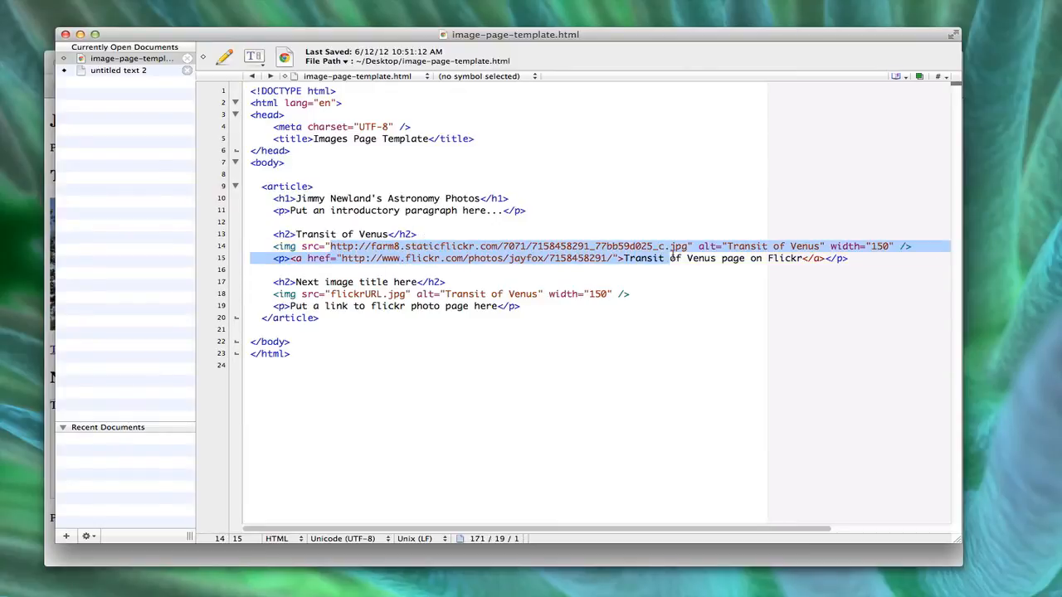
click(687, 245)
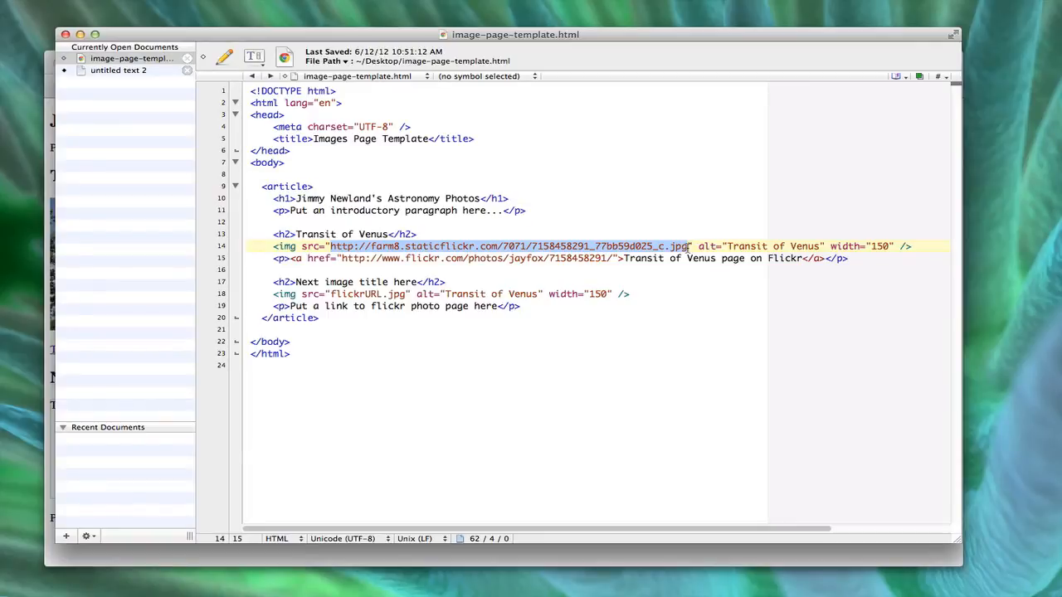
click(603, 246)
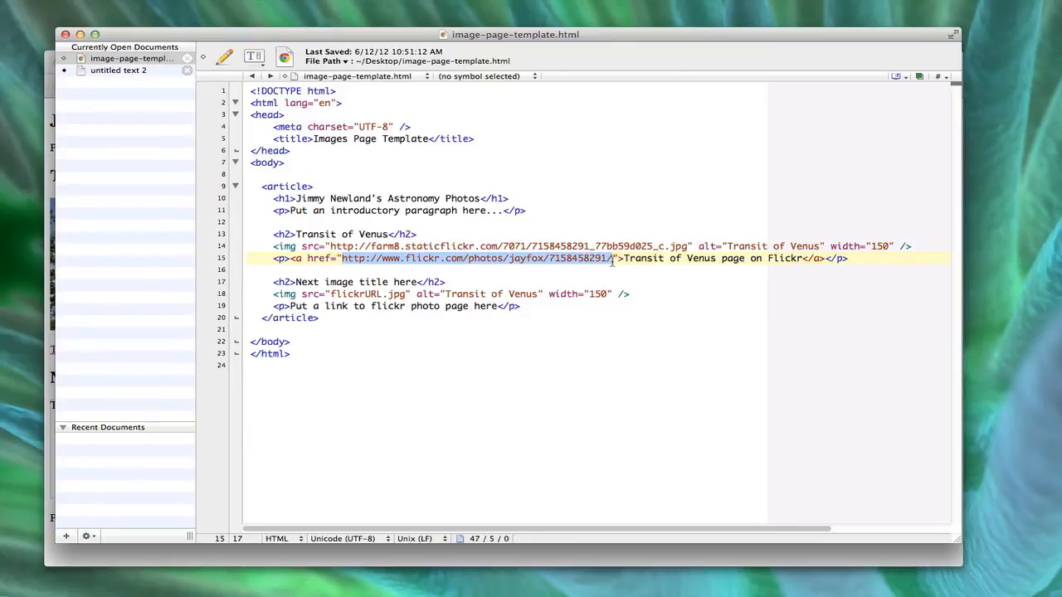
mouse_move(547, 265)
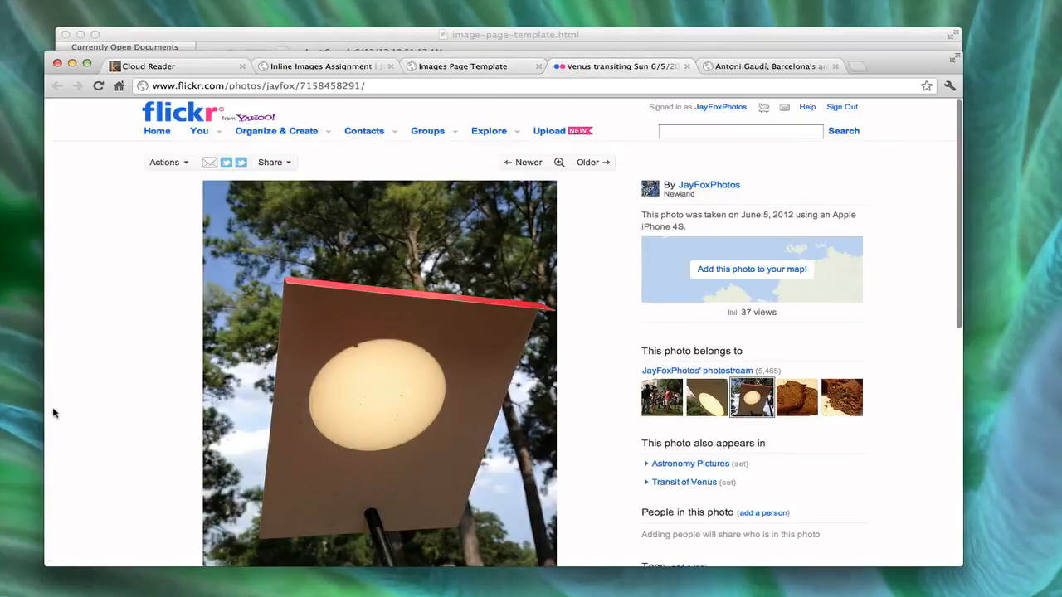
Open the Transit of Venus photo in its own tab at its staticflickr JPG address
scroll(down, 3)
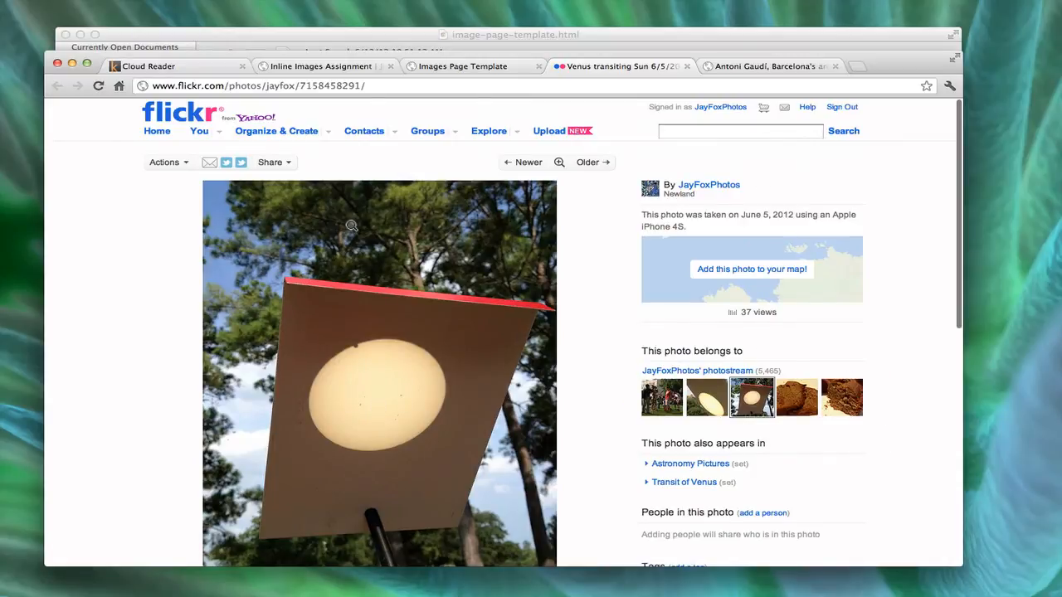
click(166, 163)
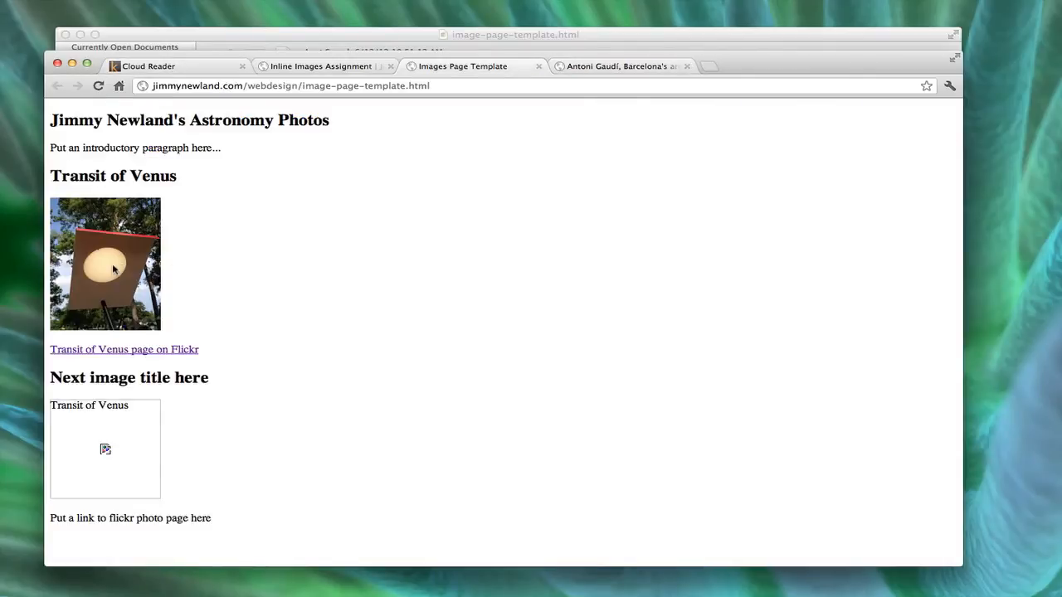
right_click(112, 267)
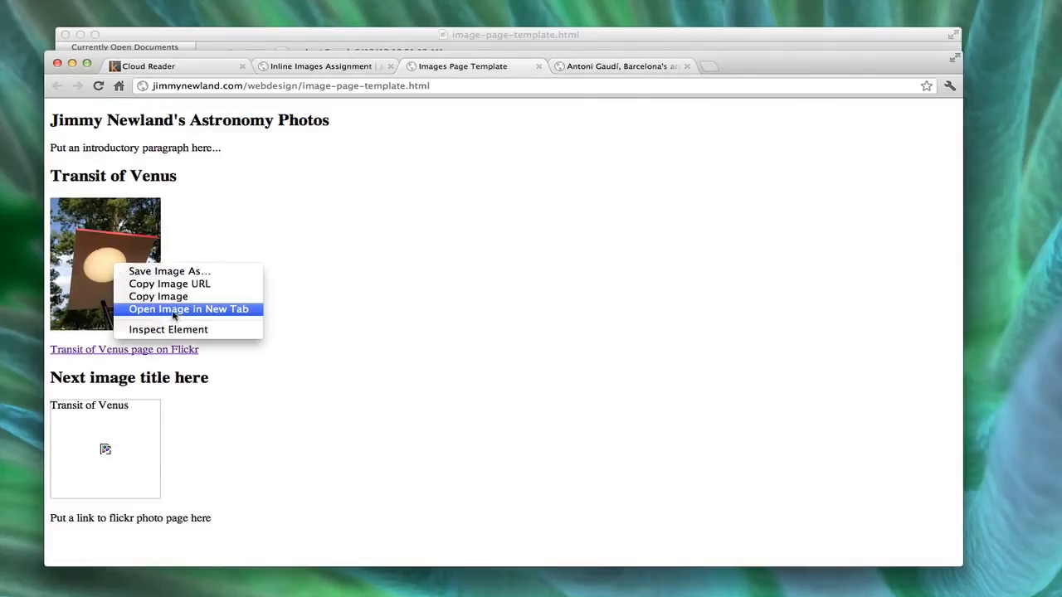
click(187, 308)
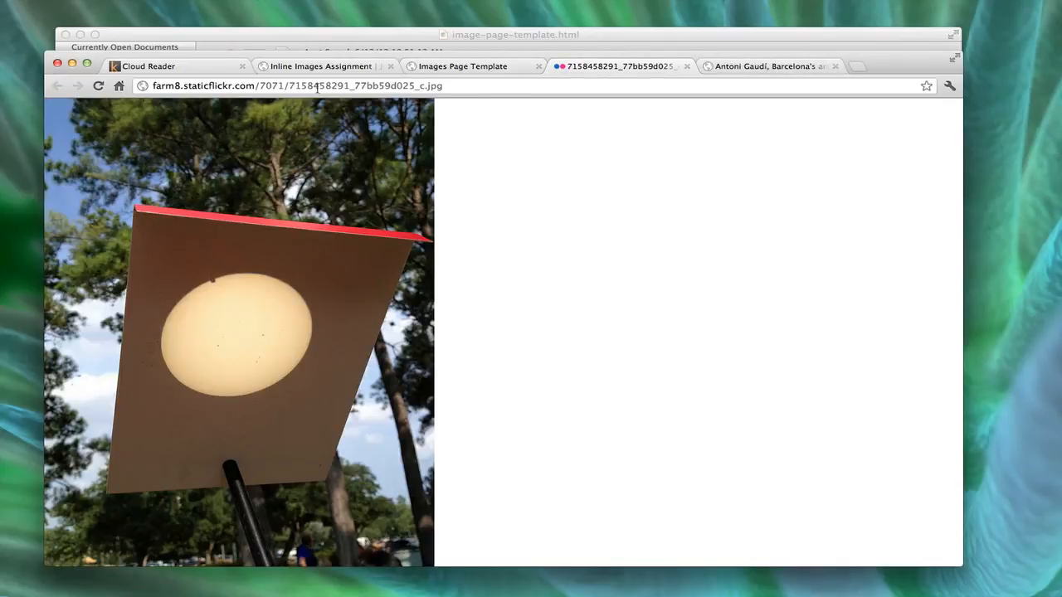
mouse_move(340, 331)
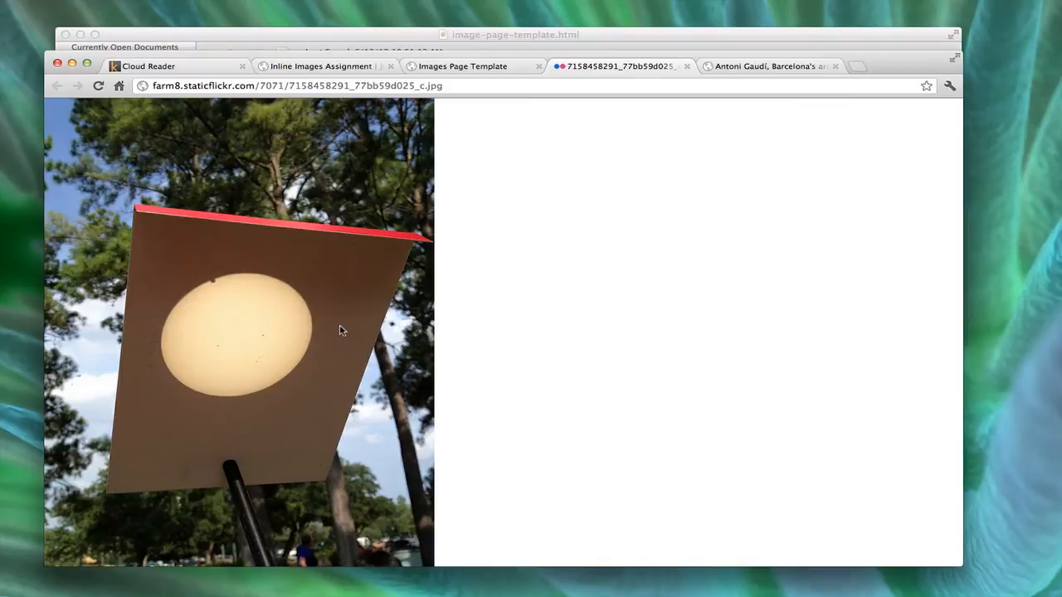
mouse_move(211, 380)
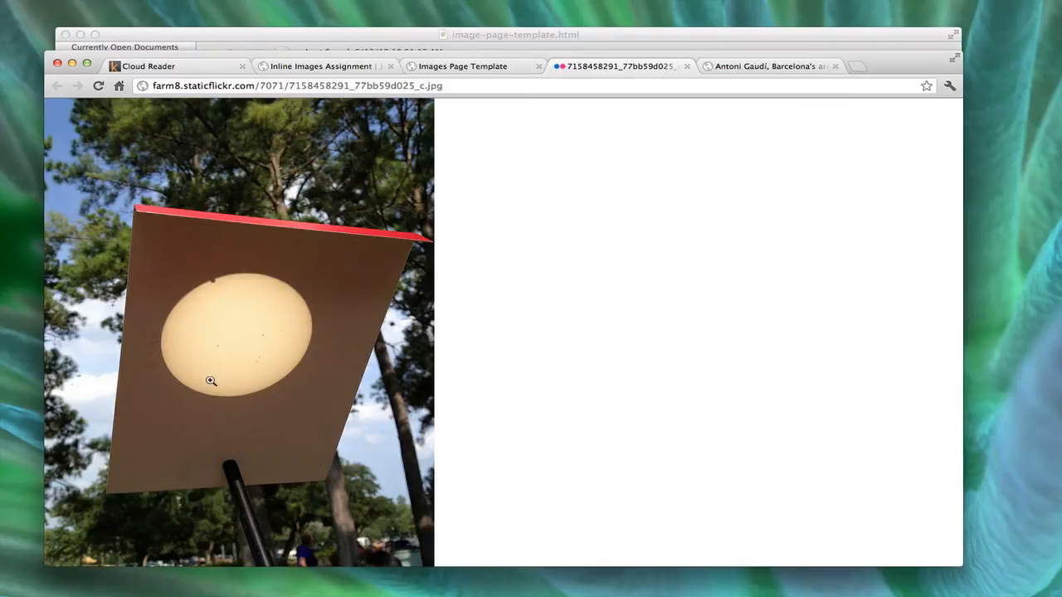
right_click(328, 229)
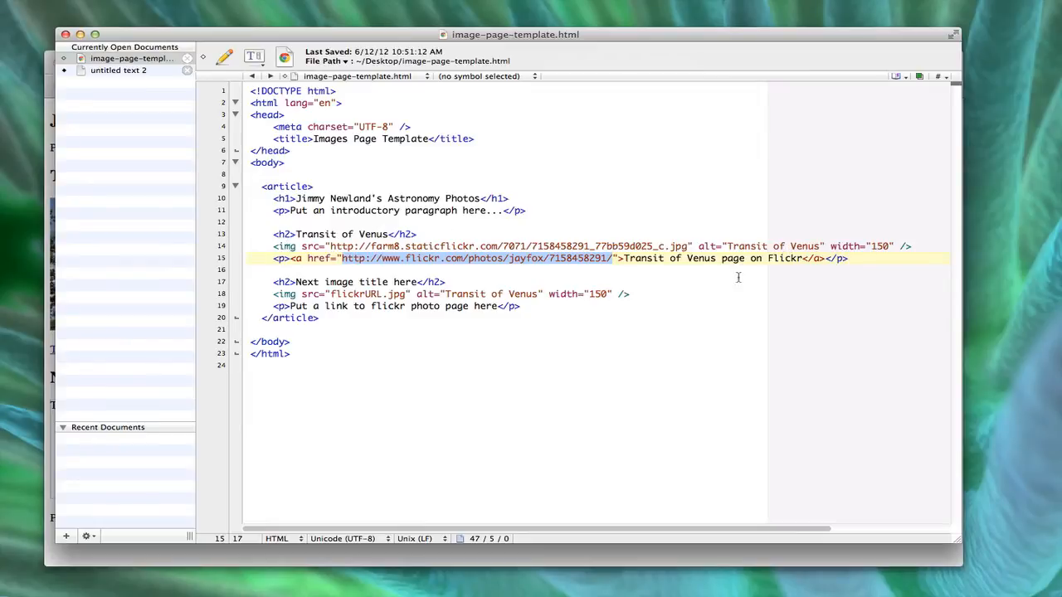
mouse_move(624, 262)
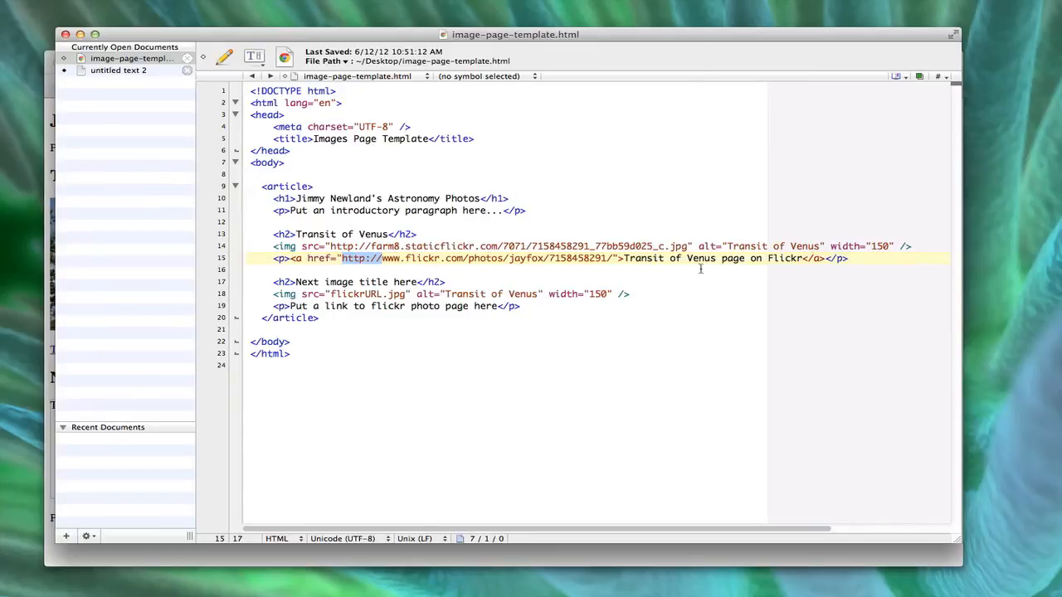
mouse_move(531, 264)
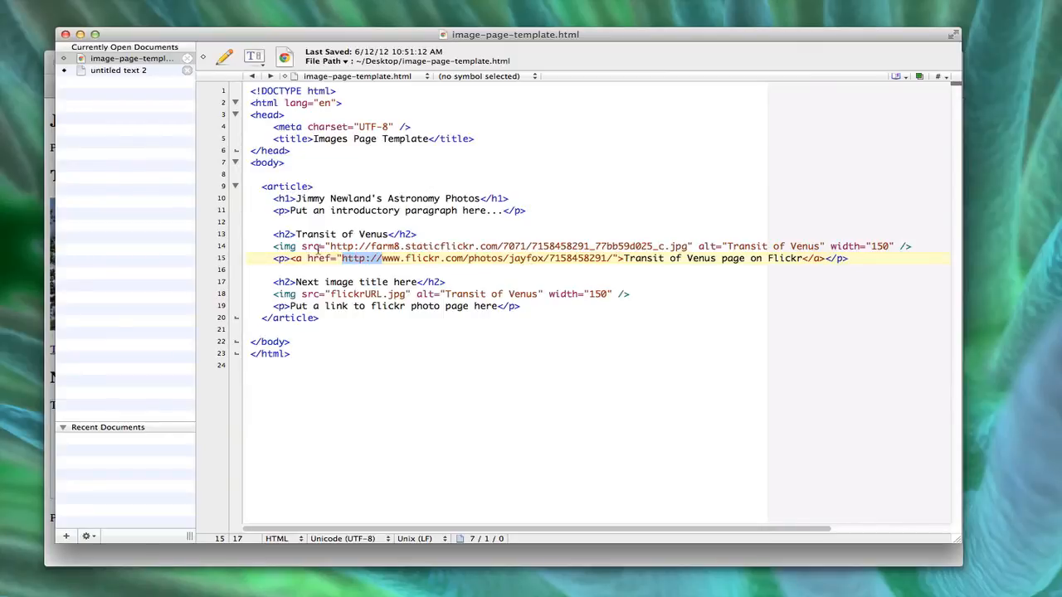
Insert ". I really enjoyed this event!" after the </a> on line 15 of the Venus paragraph
click(332, 245)
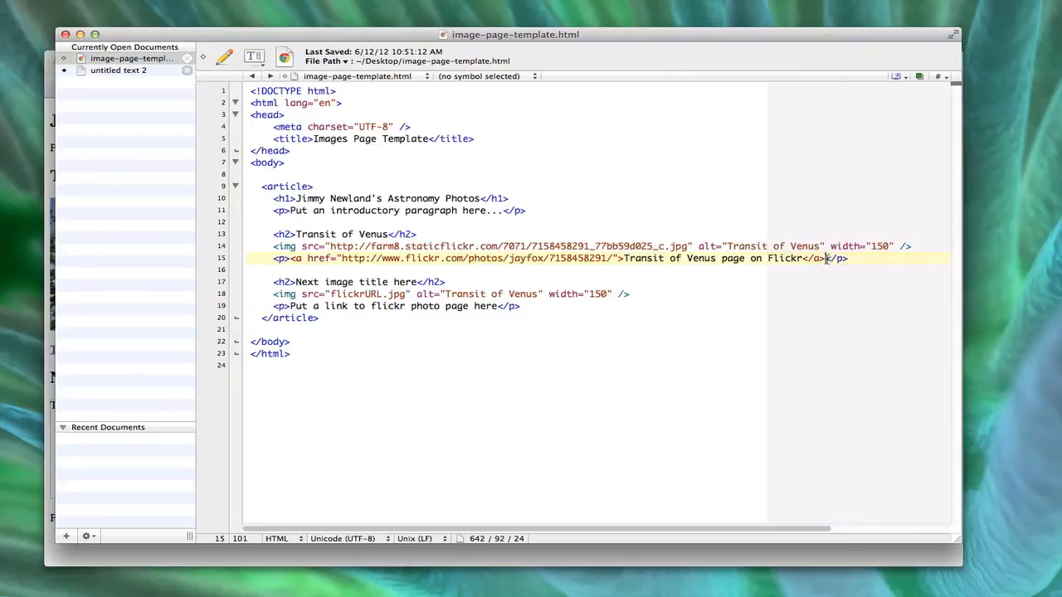
text(.)
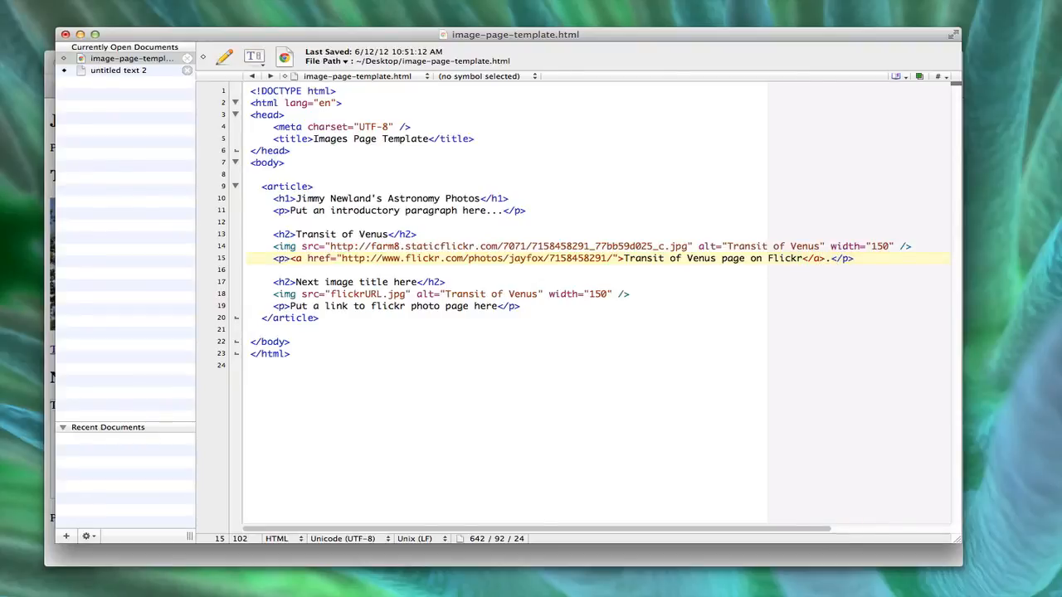
text(I really enjoyed this event!)
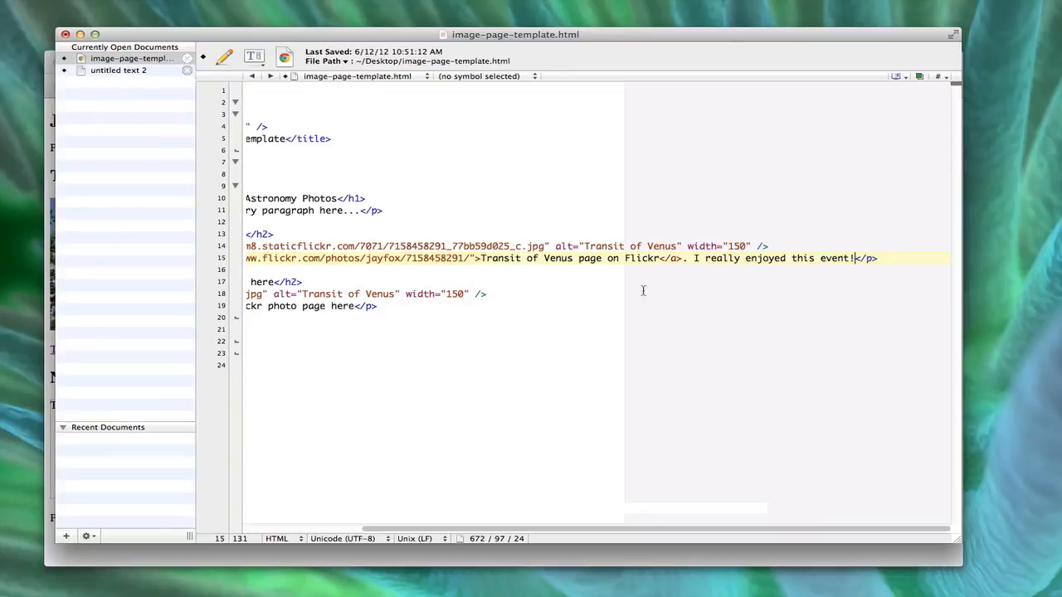
right_click(693, 262)
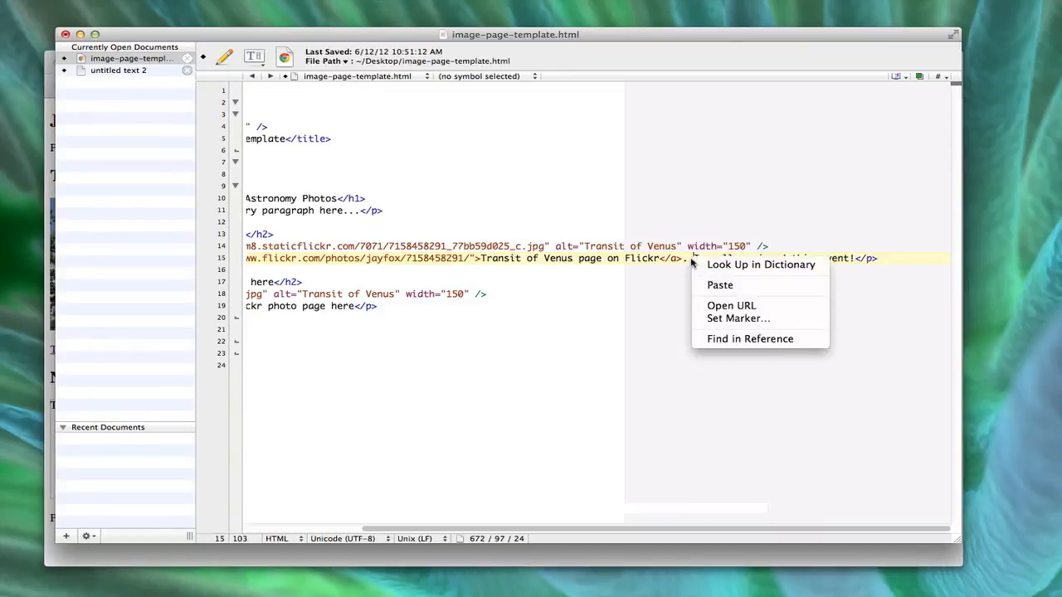
click(720, 285)
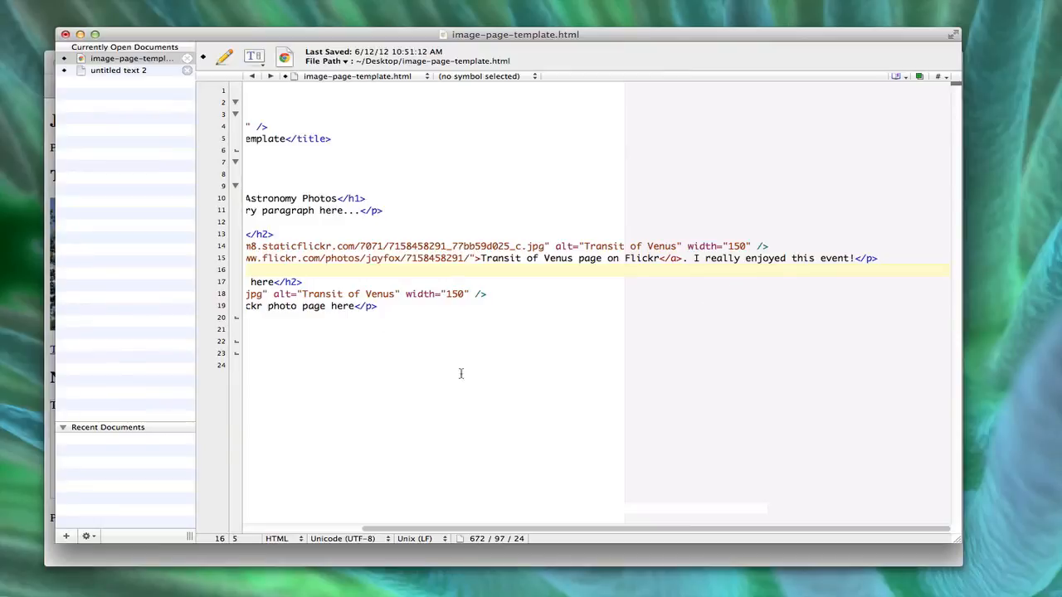
mouse_move(737, 248)
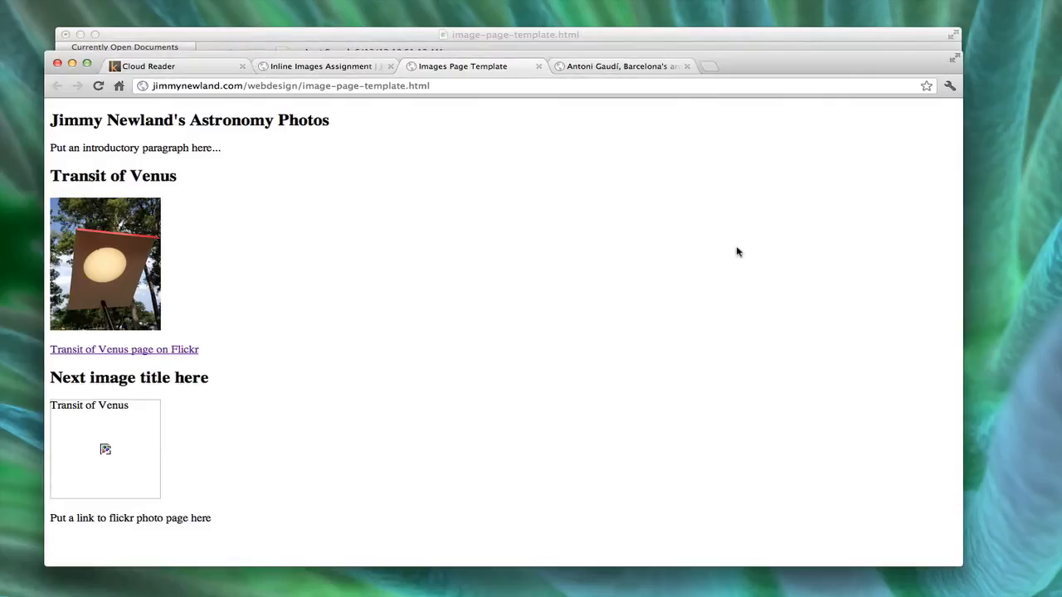
mouse_move(302, 274)
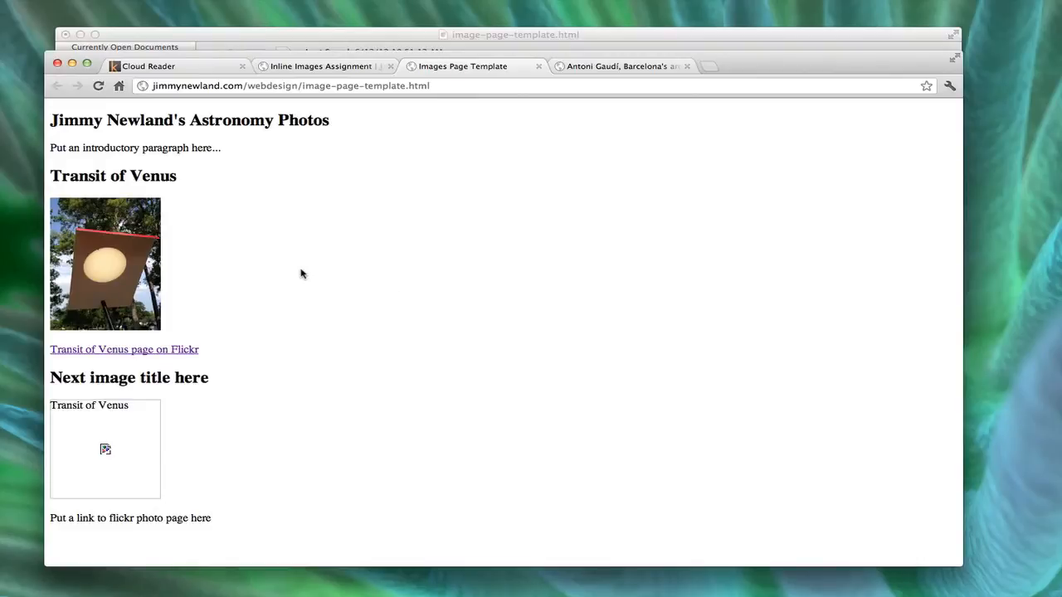
mouse_move(421, 181)
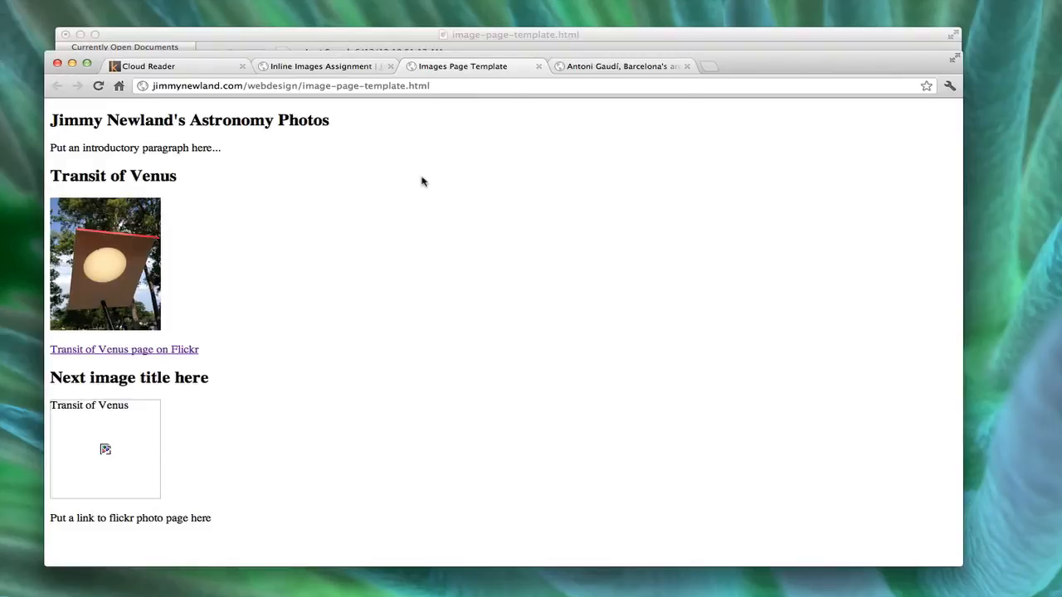
View the page source of the Images Page Template preview via the context menu
right_click(421, 180)
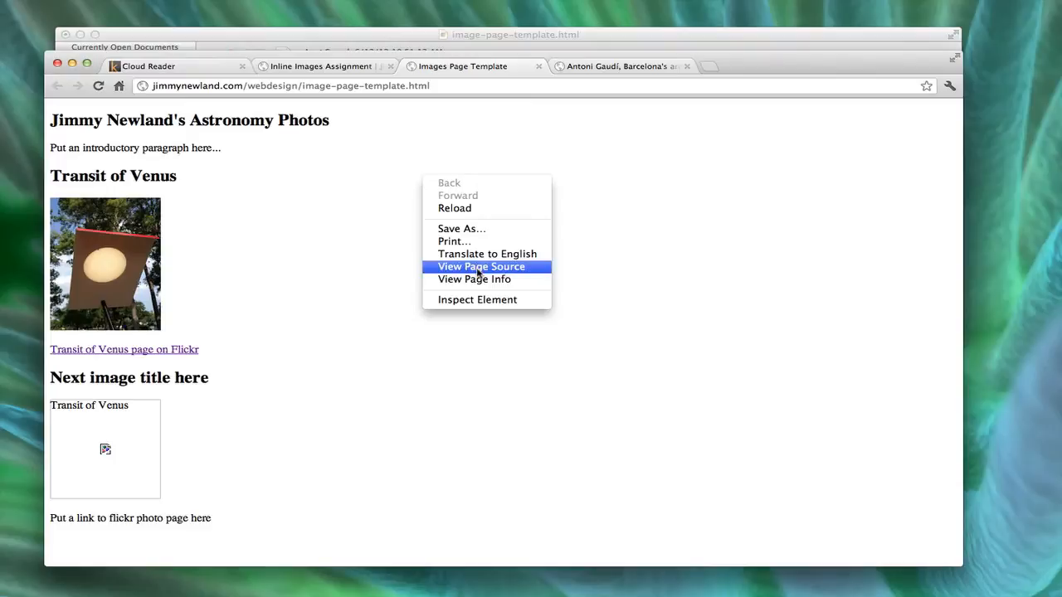
click(481, 265)
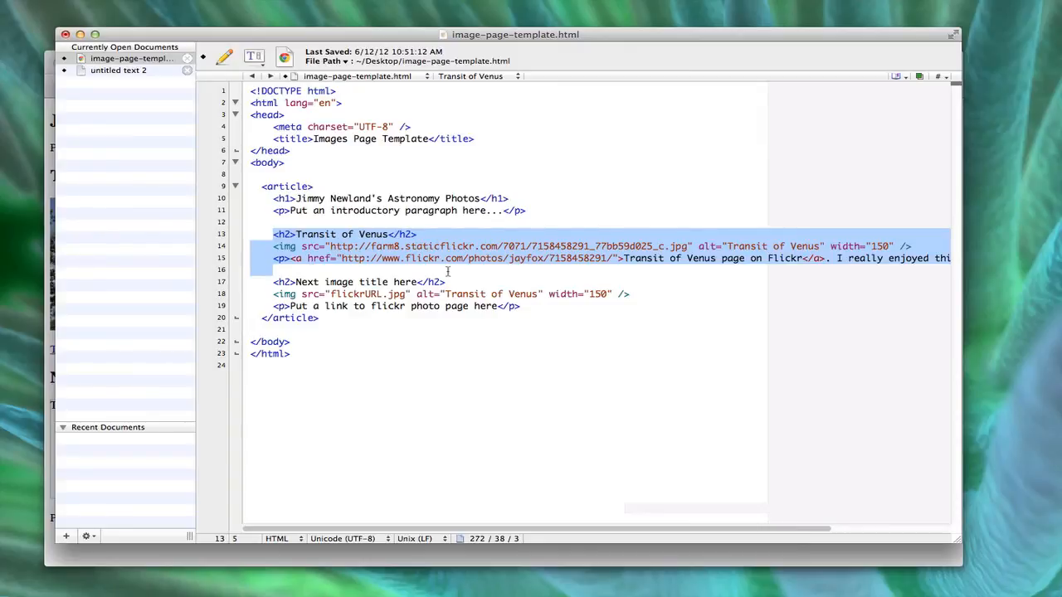
click(448, 269)
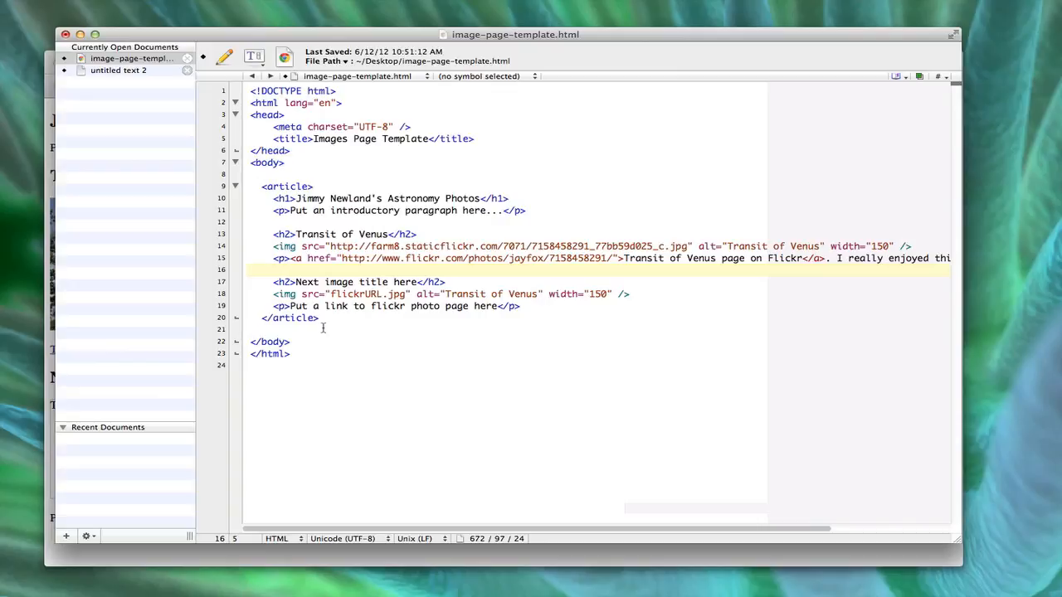
click(276, 269)
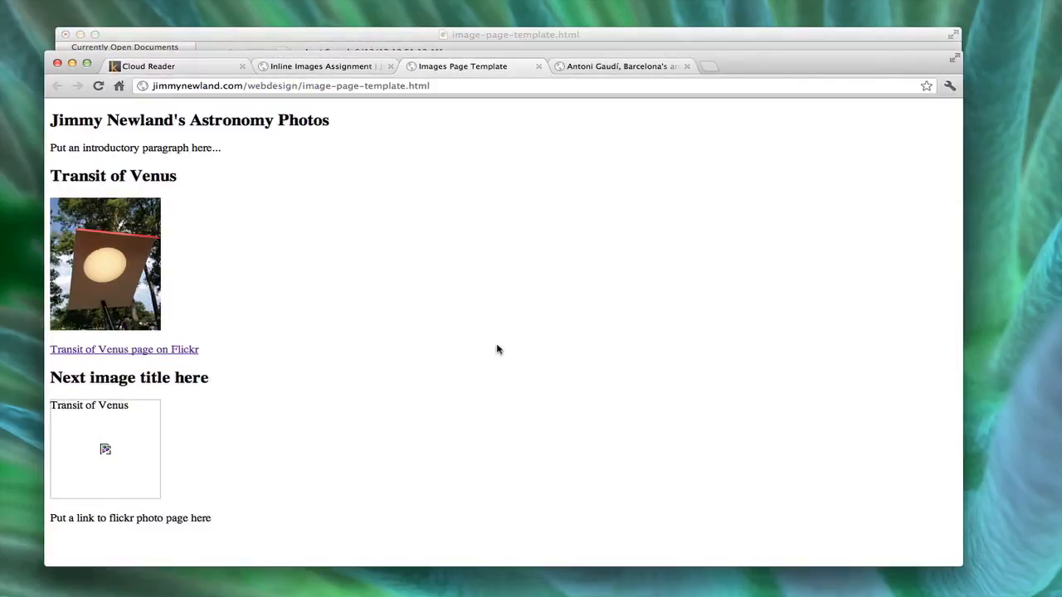
Show the assignment's list of ten Flickr image titles and URLs
click(322, 66)
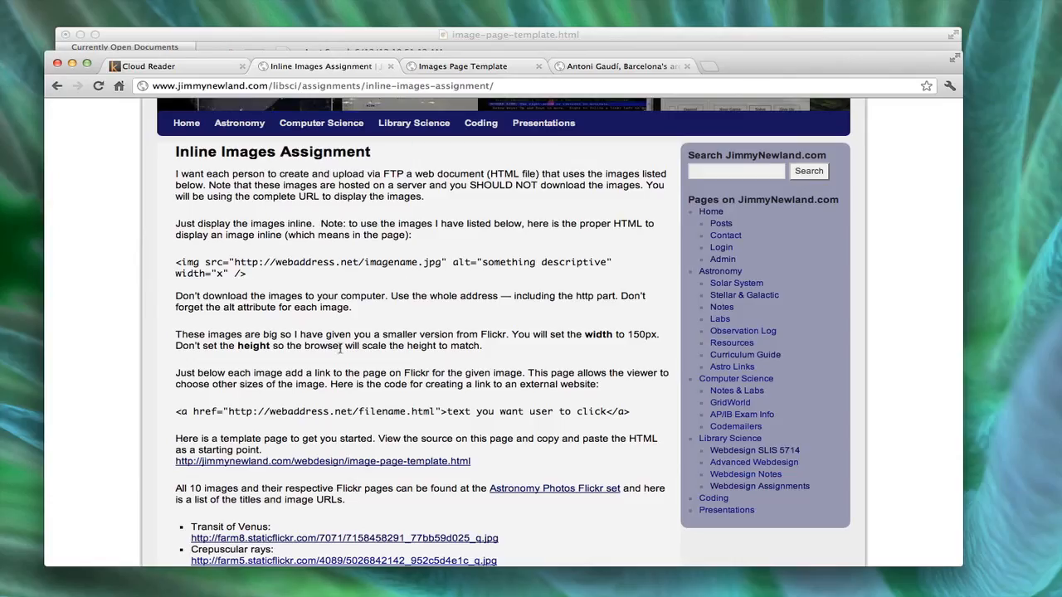
scroll(down, 3)
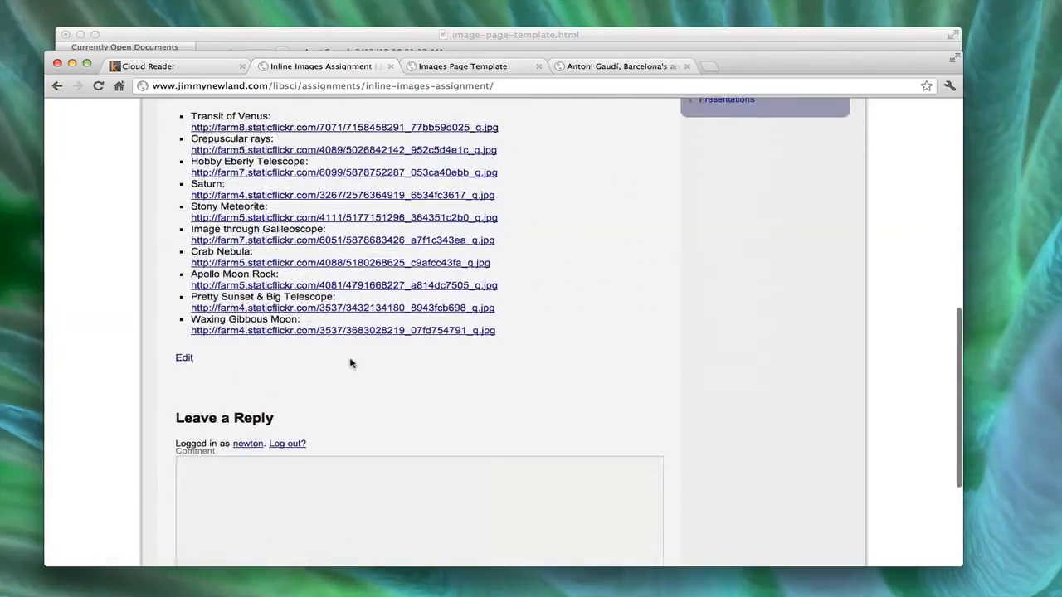
scroll(up, 3)
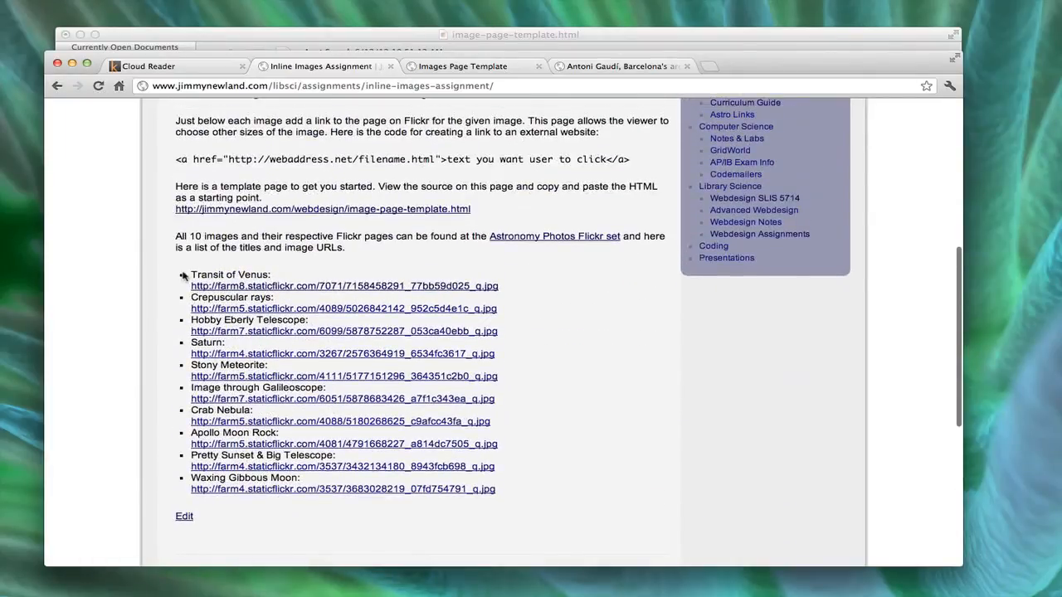
mouse_move(259, 488)
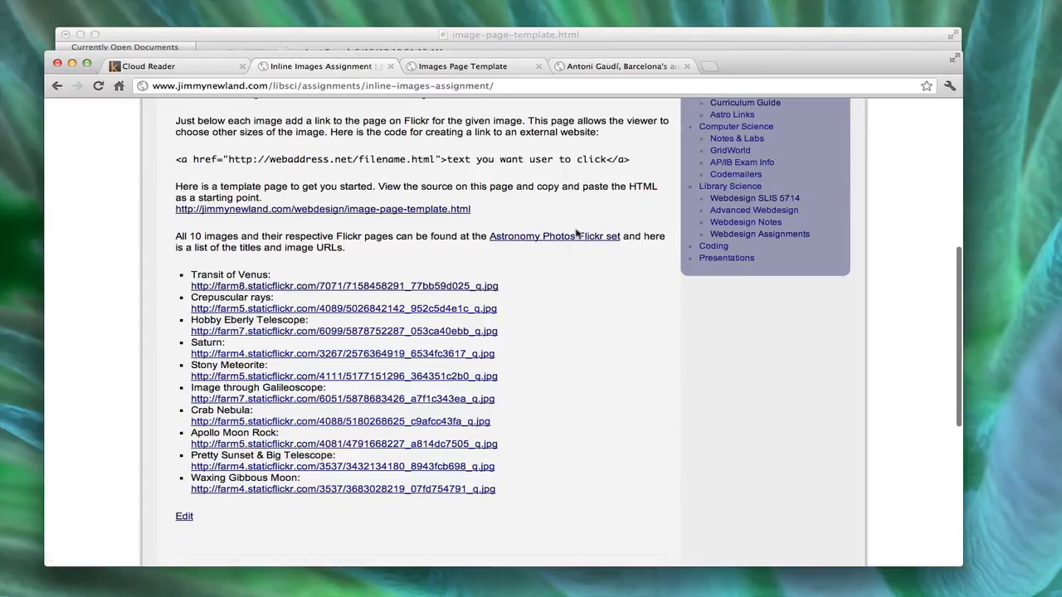
mouse_move(557, 245)
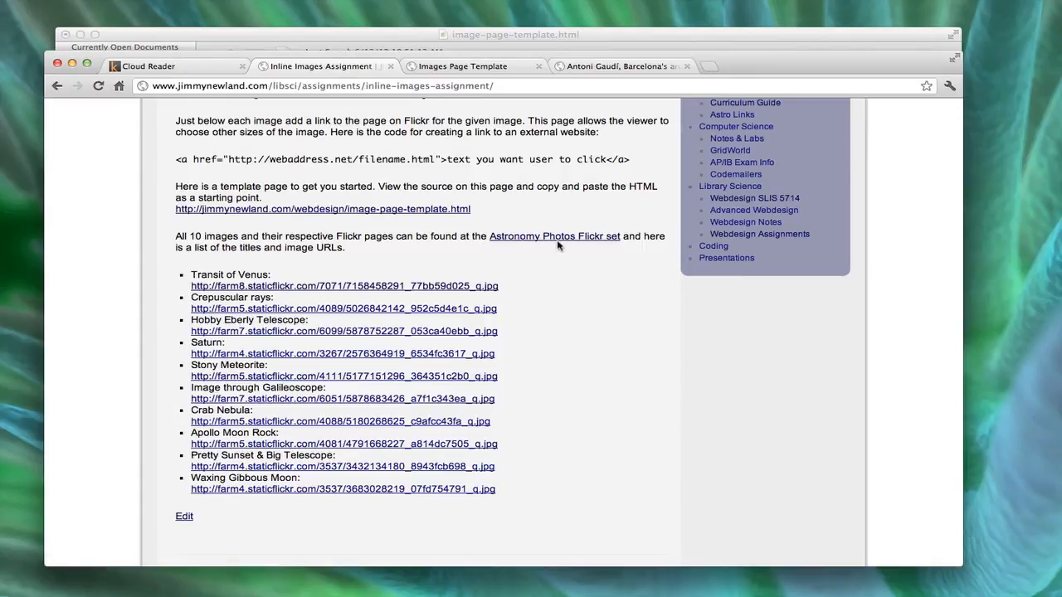